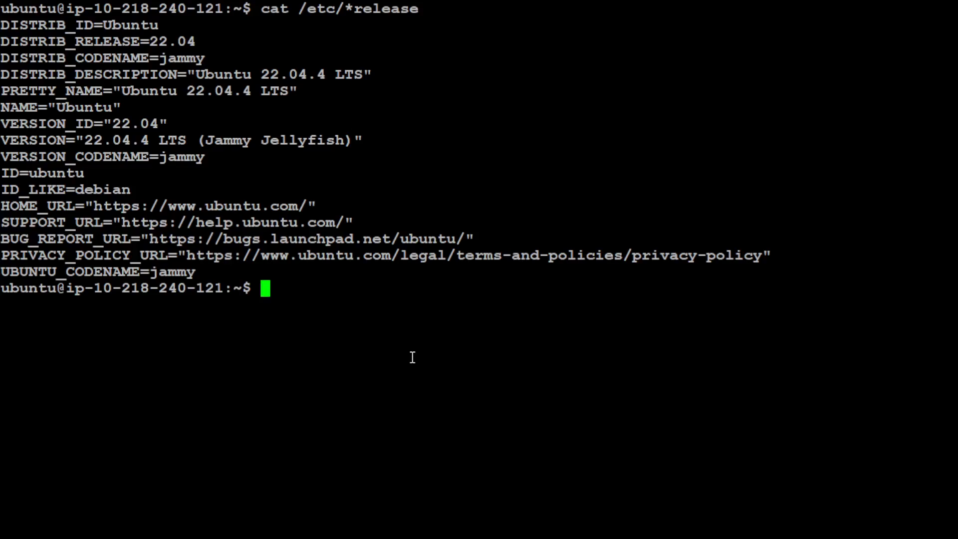
Step: Show the NVIDIA A10G GPU status with nvidia-smi, then clear the screen
text(nvidia-smi)
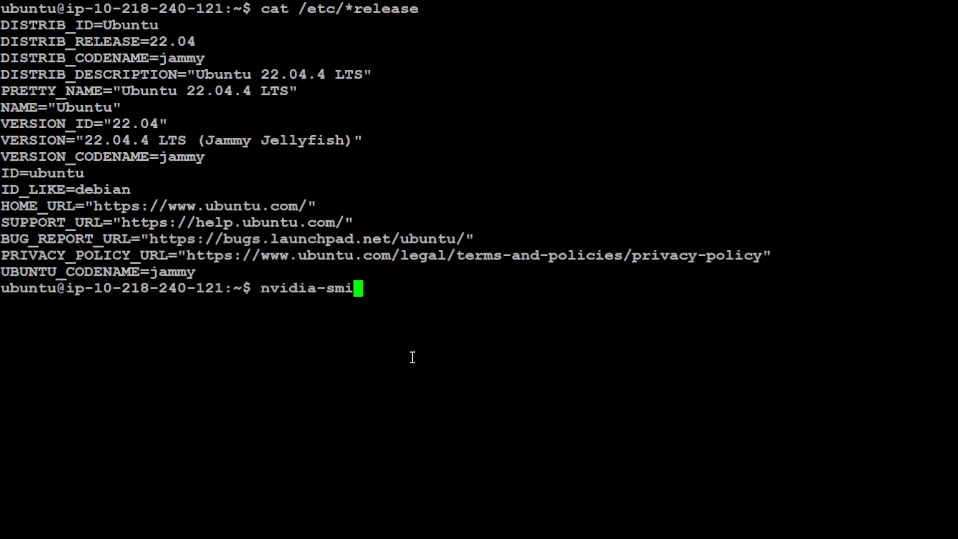
key(Return)
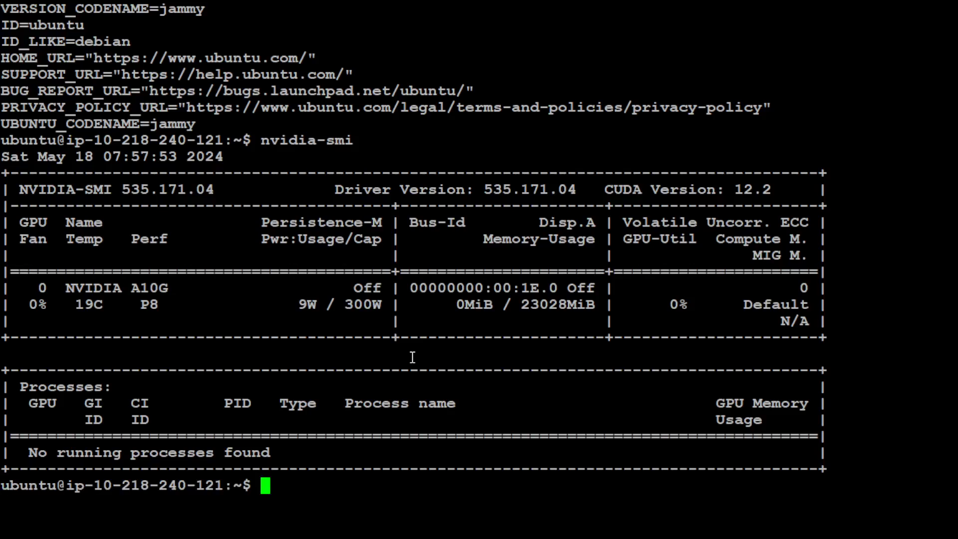
text(clear)
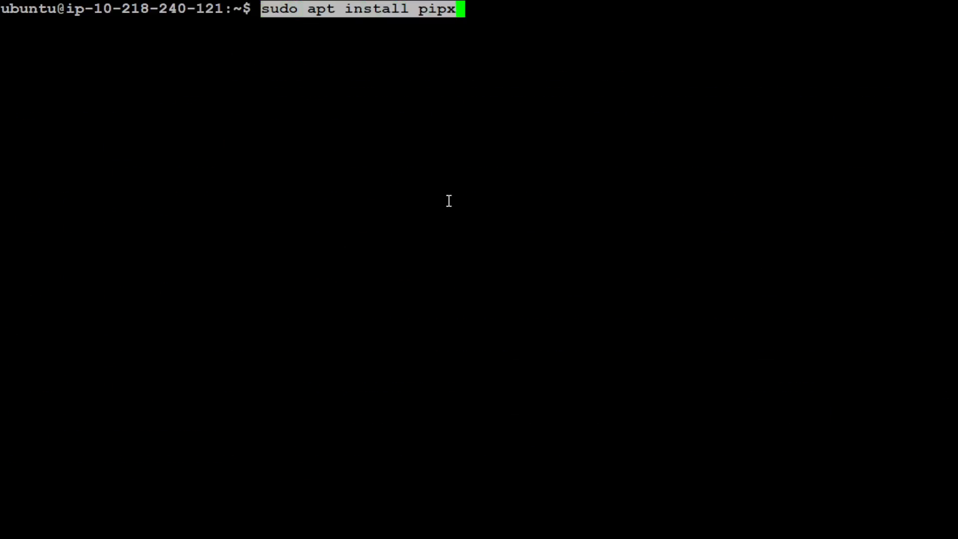
Step: Run sudo apt install pipx and confirm with Y to install pipx and its dependencies
key(Return)
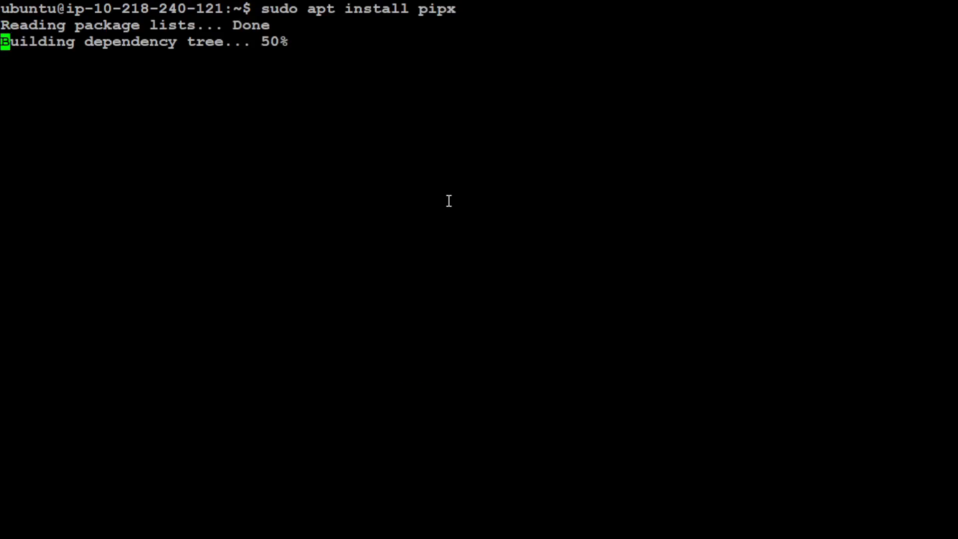
text(Y/n] Y)
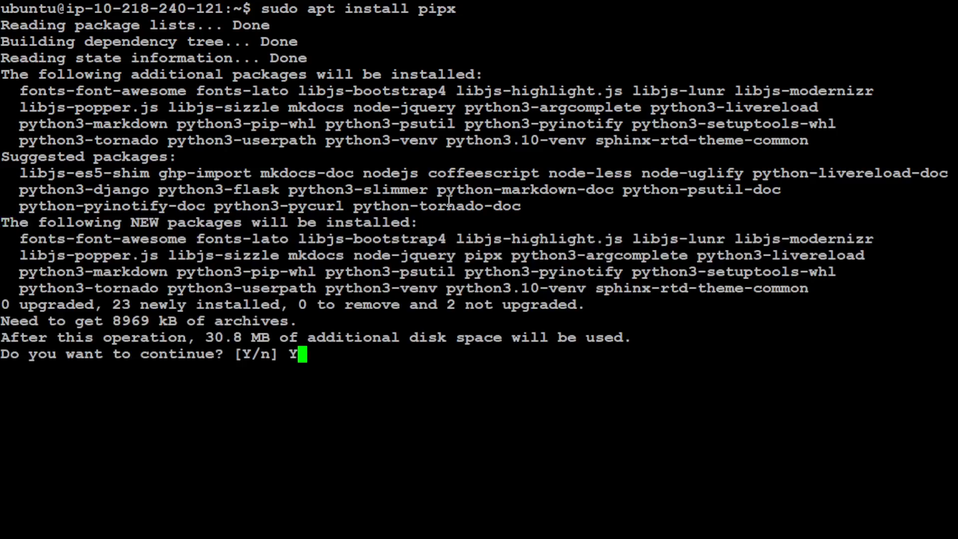
key(Return)
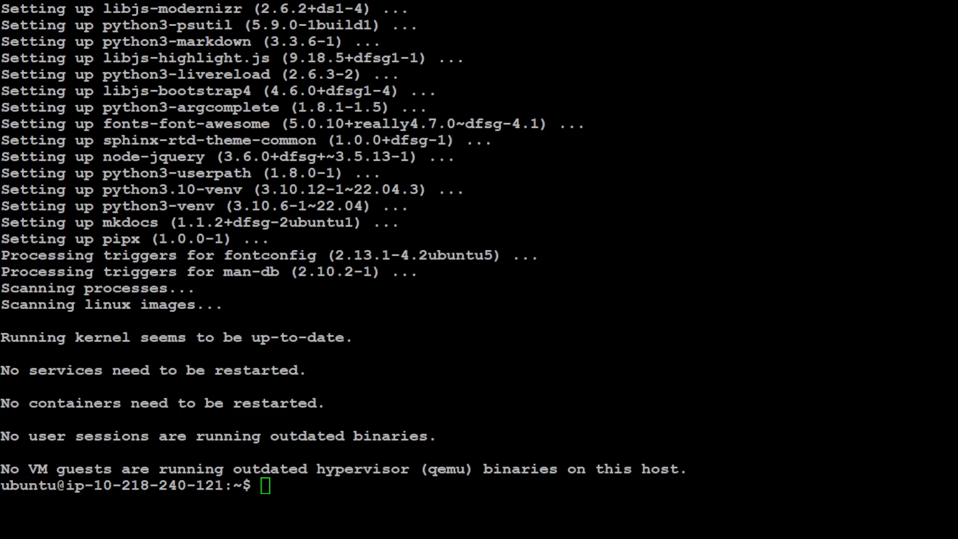
mouse_move(617, 291)
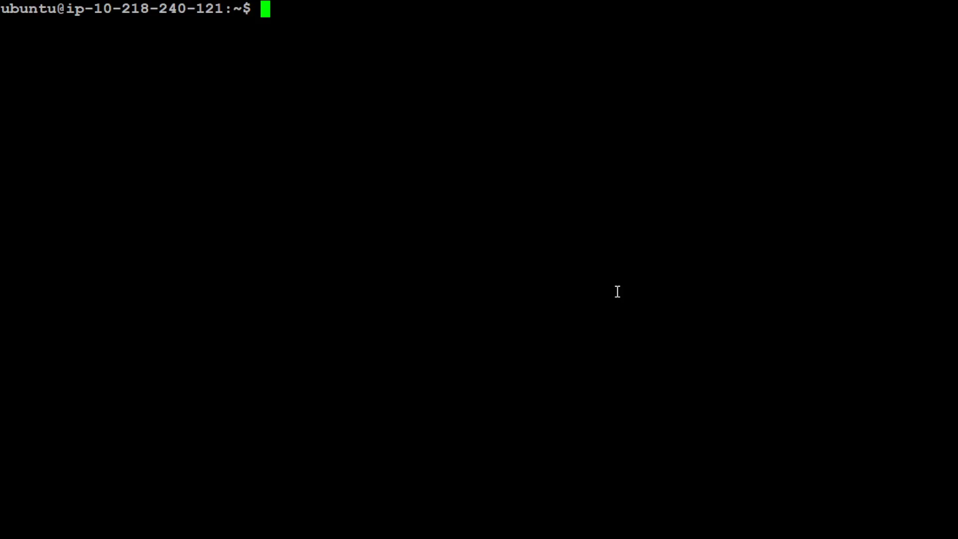
text(git clone https://github.com/danielmiessler/fabric.git)
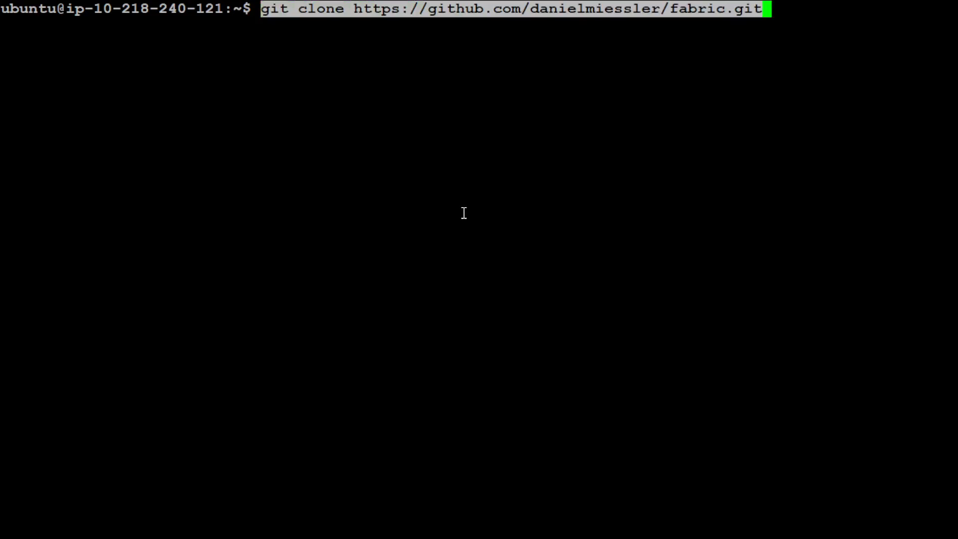
key(Return)
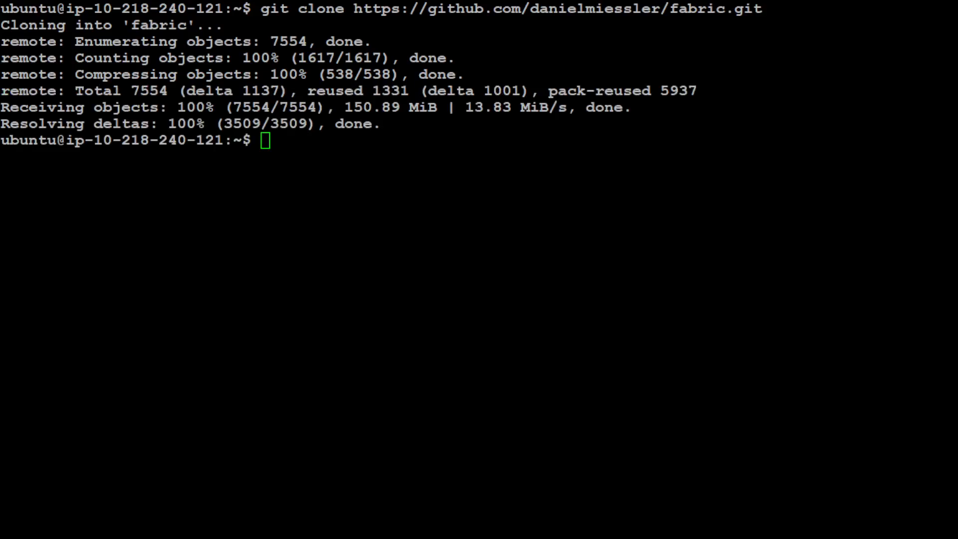
text(cd)
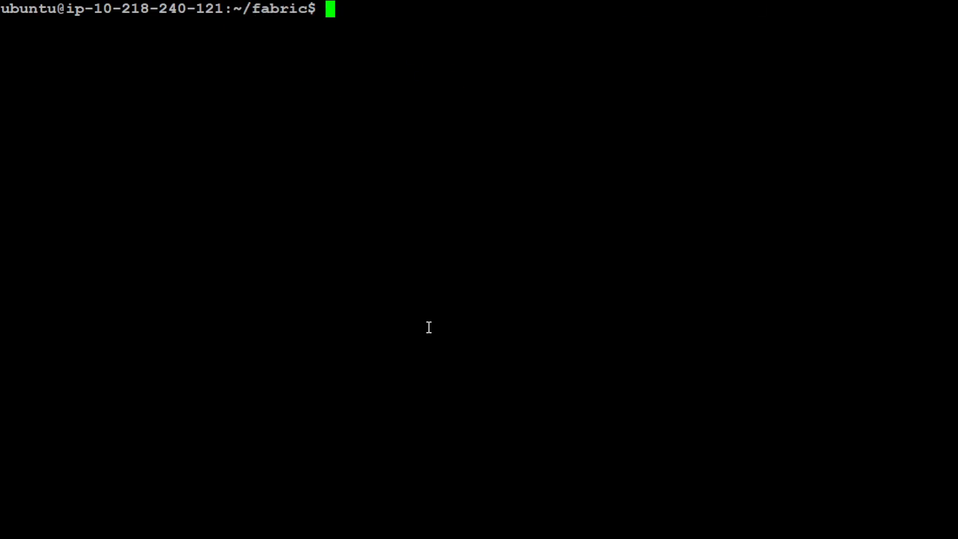
Step: Show the conda installation details with conda info, then clear the screen
text(con)
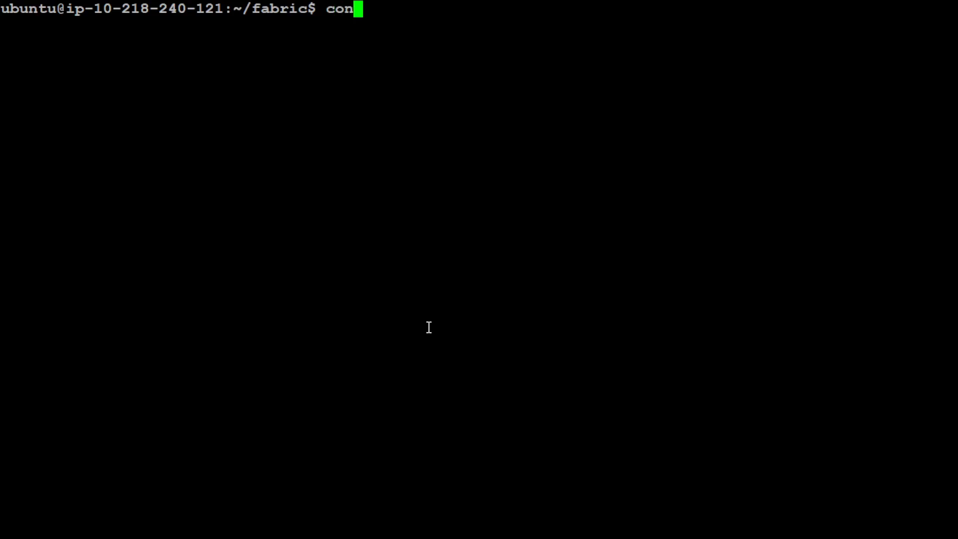
text(da i)
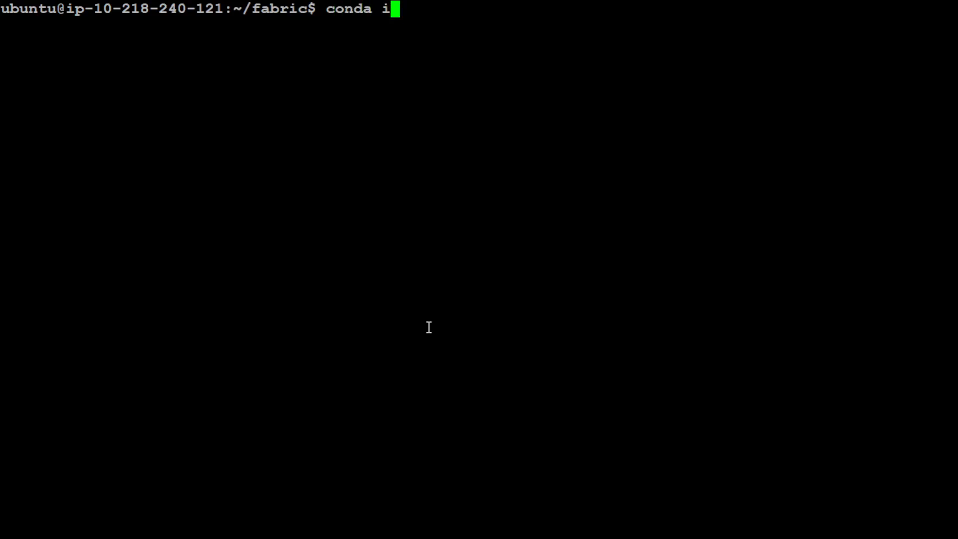
text(nfo)
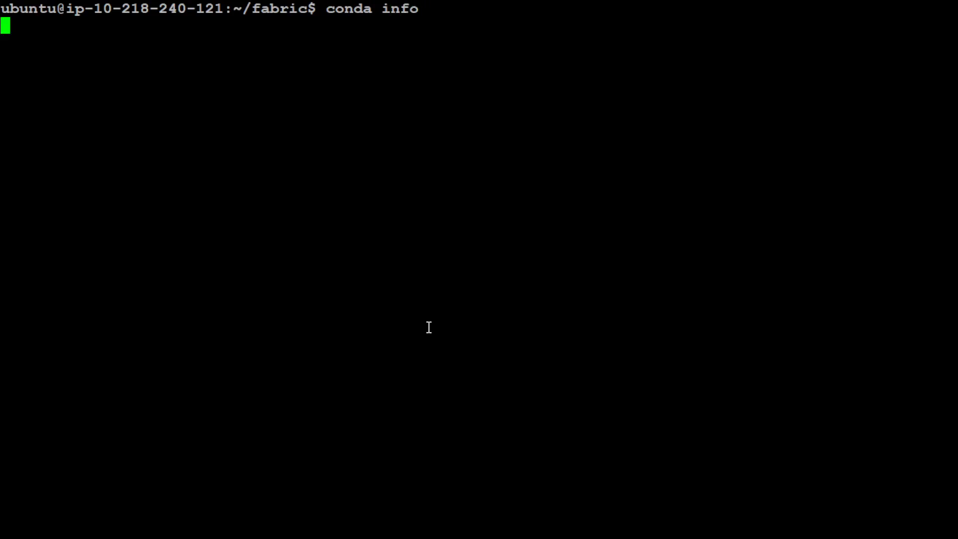
key(Return)
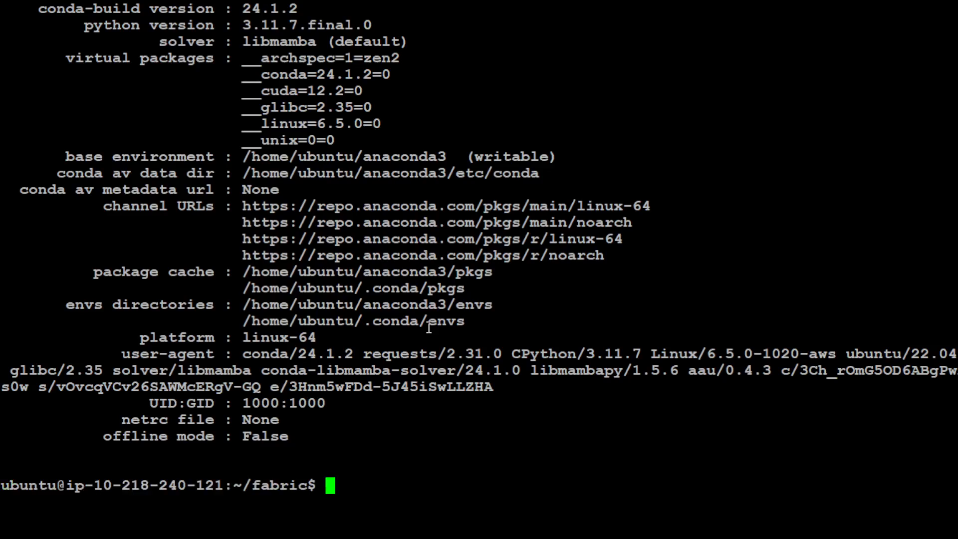
text(clear)
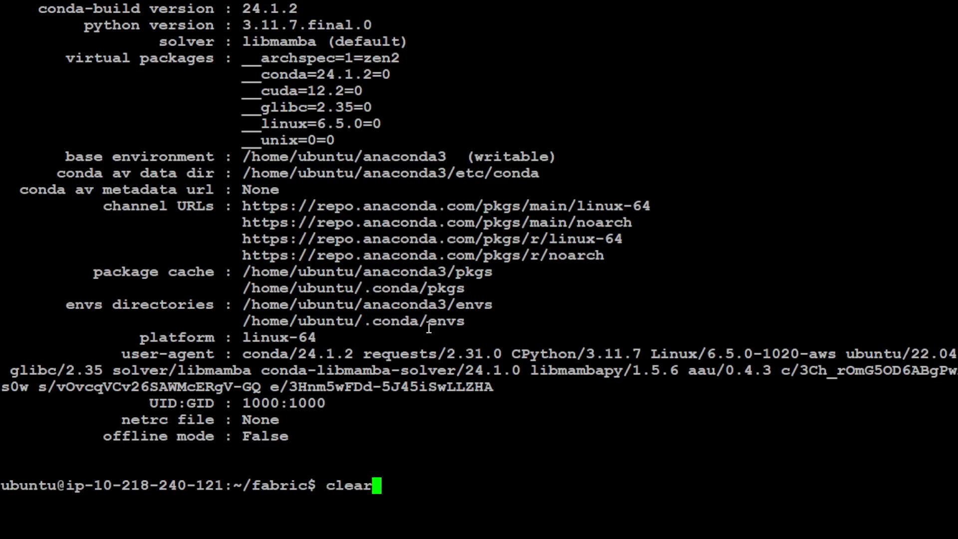
key(Return)
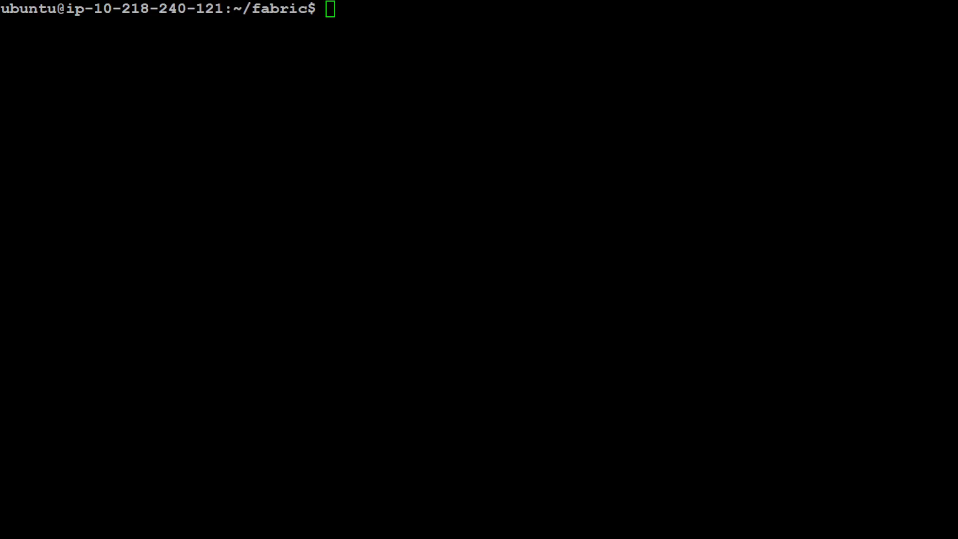
Step: Create a Python 3.11 conda environment named fabric, activate it, and clear the screen
text(conda create -n fabric python=3.11)
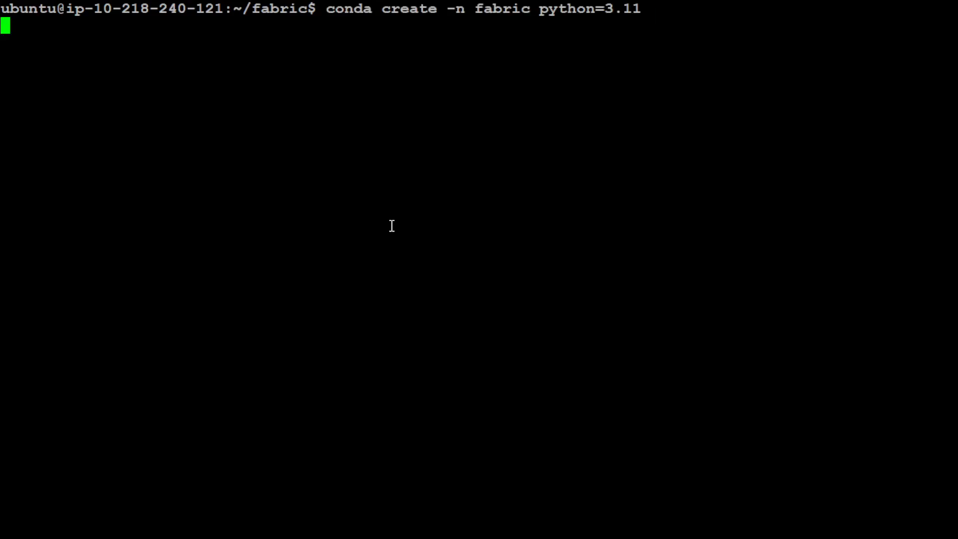
key(Return)
text(y)
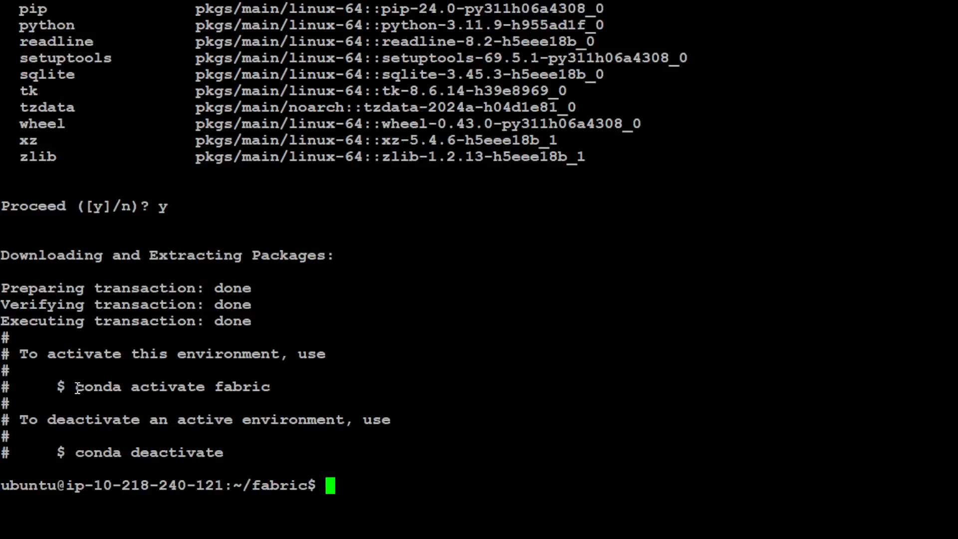
text(conda activate fabric)
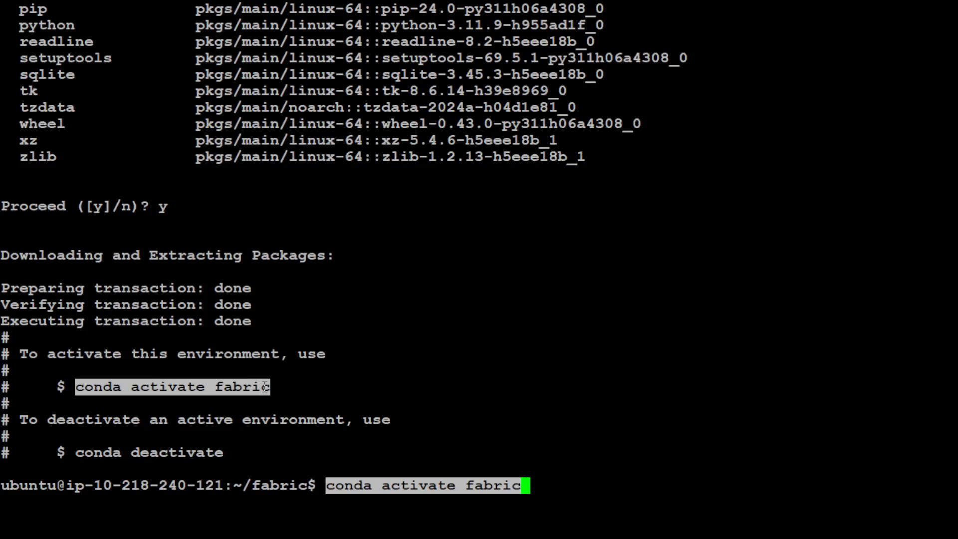
key(Return)
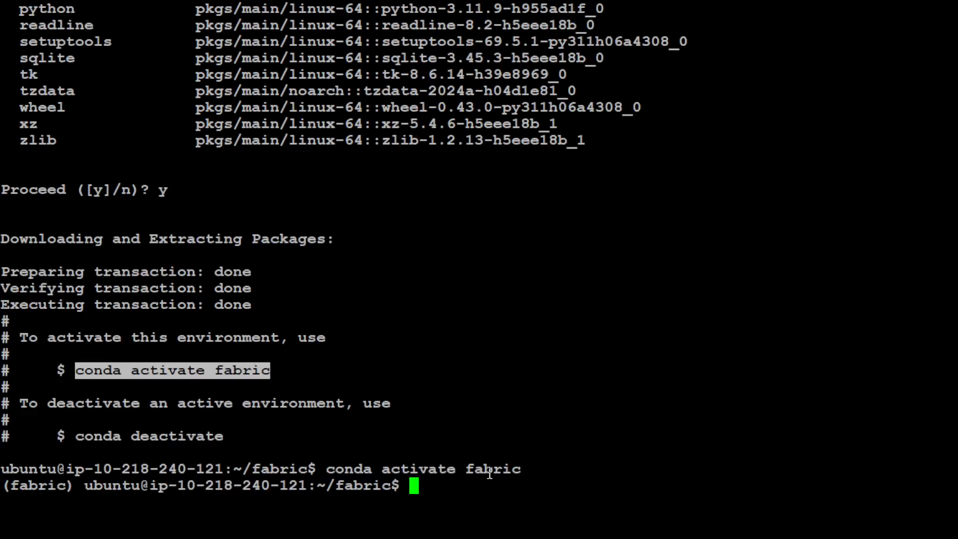
mouse_move(658, 297)
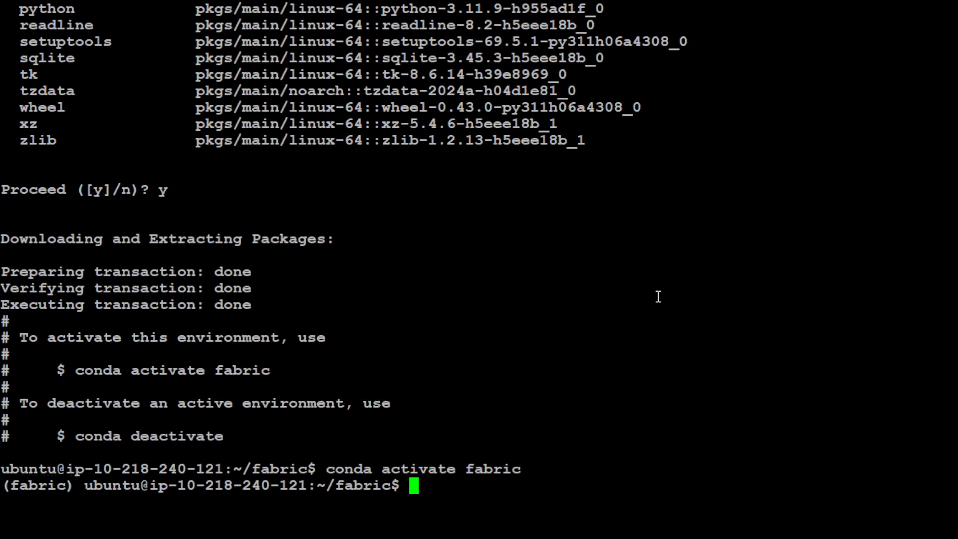
text(clear)
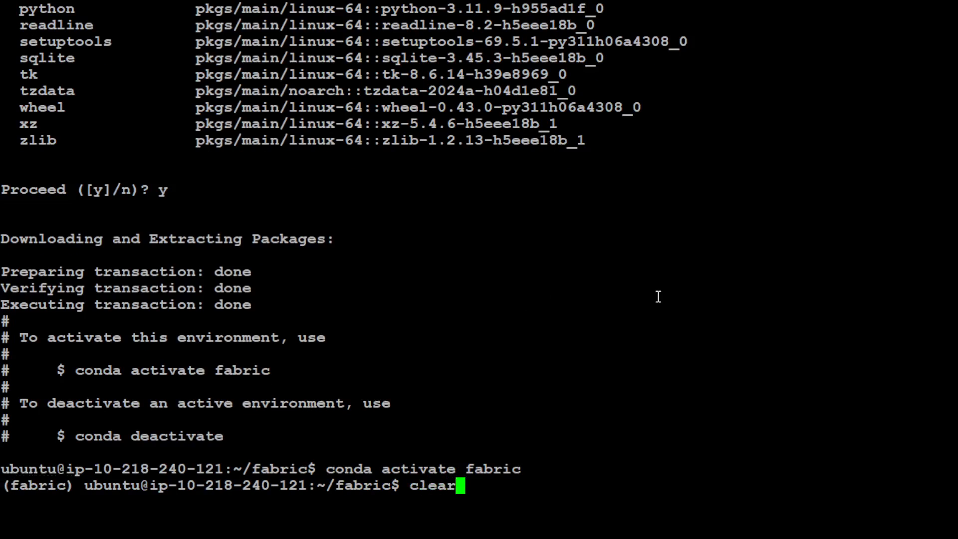
key(Return)
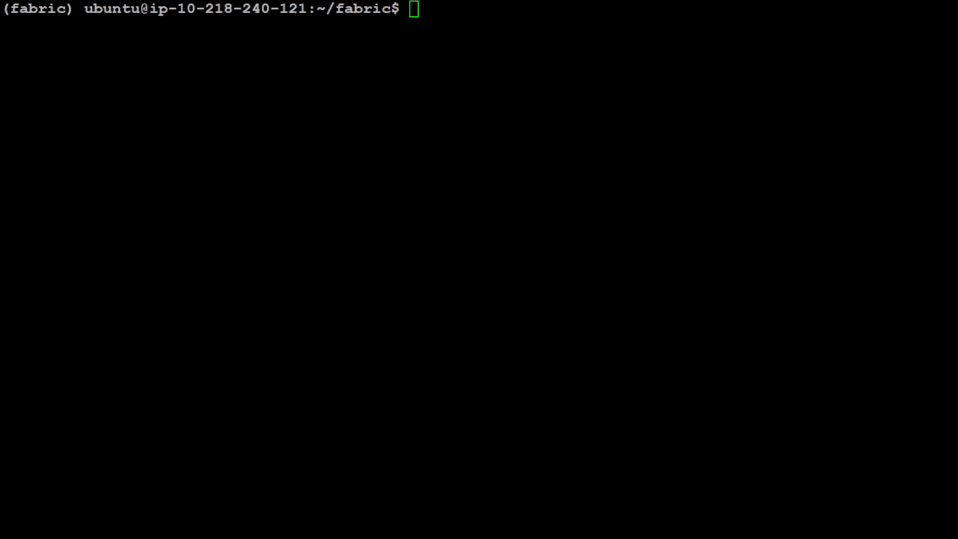
Step: Install fabric from the cloned folder with pipx install . and pick out the suggested PATH fix
text(pipx install .)
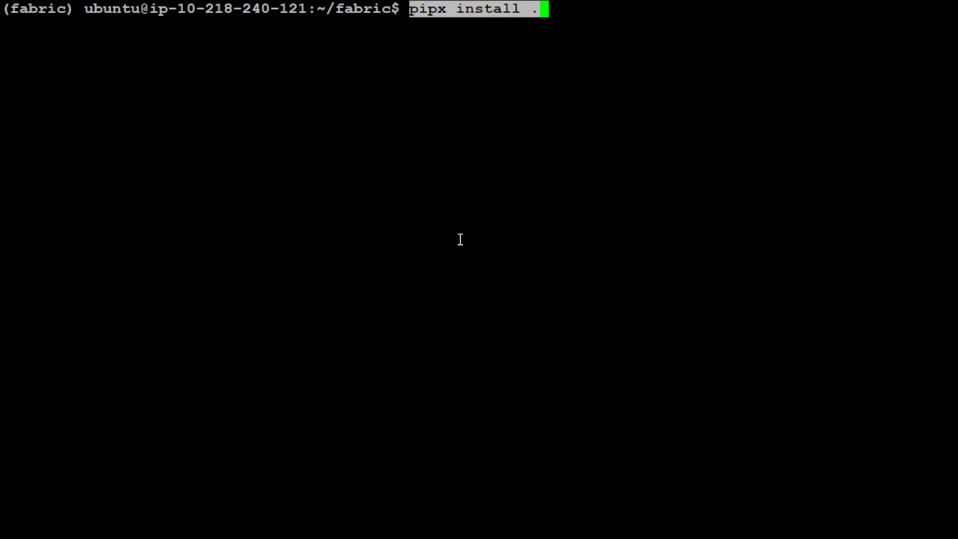
key(Return)
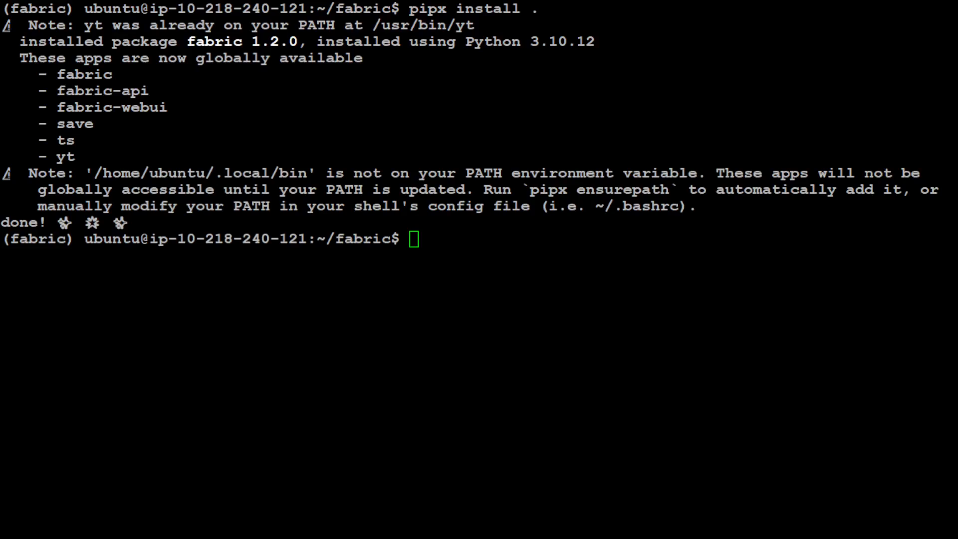
double_click(599, 190)
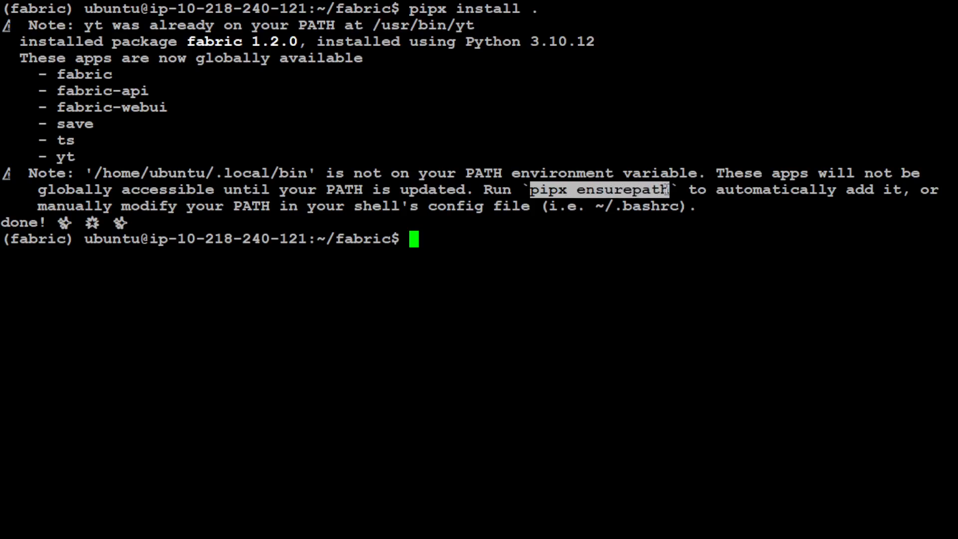
Step: Run pipx ensurepath and reload the shell configuration with source ~/.bashrc
text(pipx ensurepath)
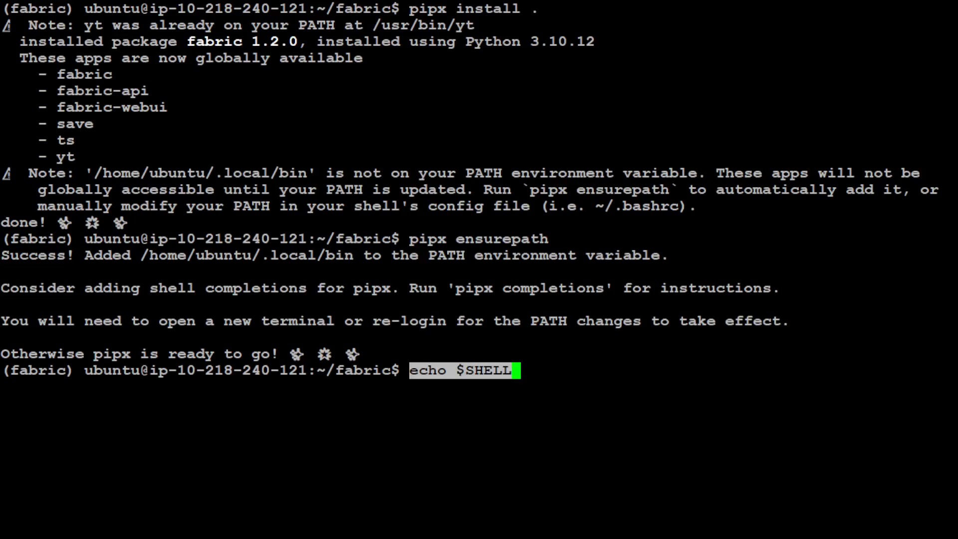
key(Return)
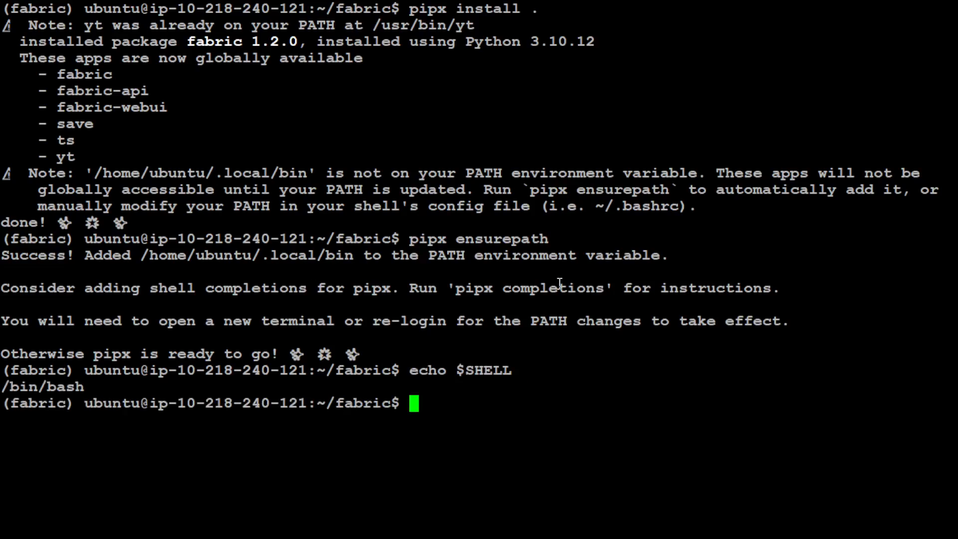
text(source ~/.bashrc)
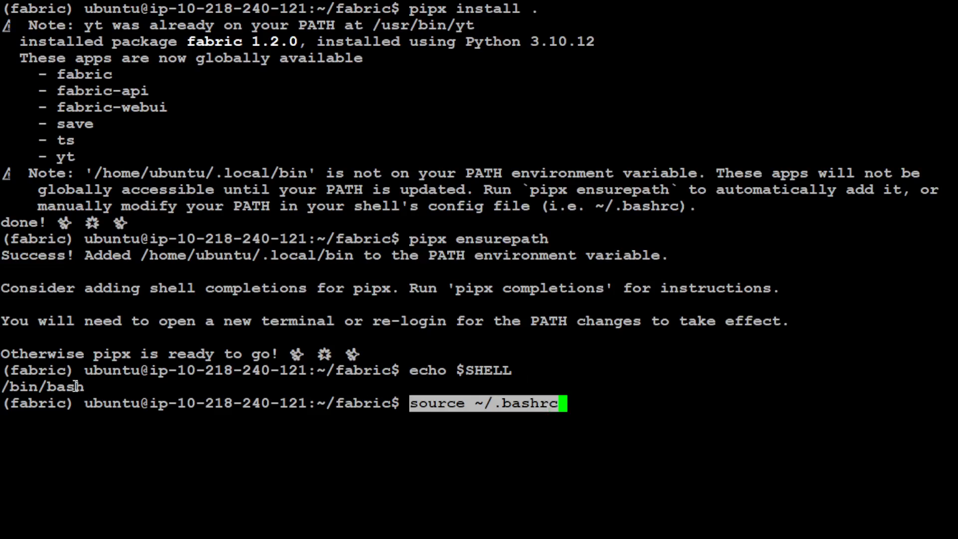
mouse_move(620, 402)
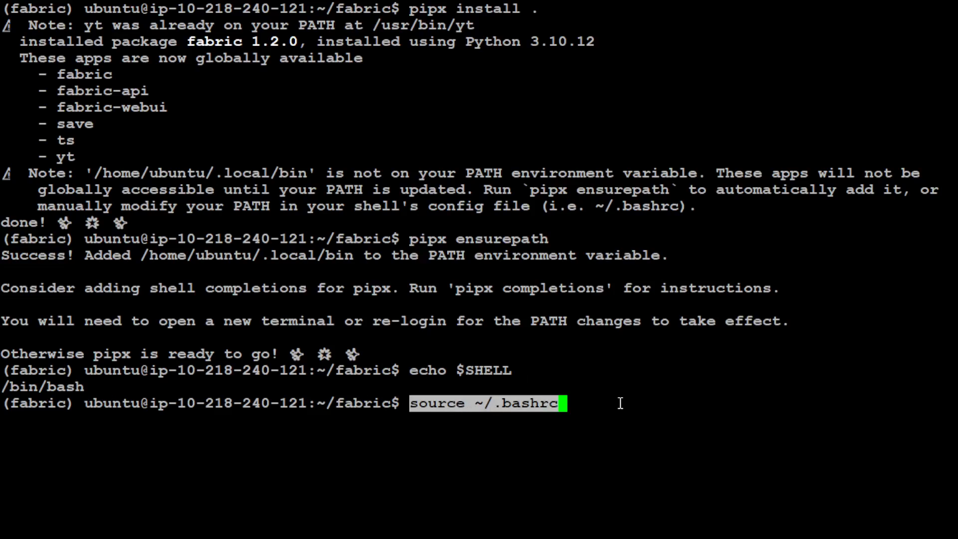
key(Return)
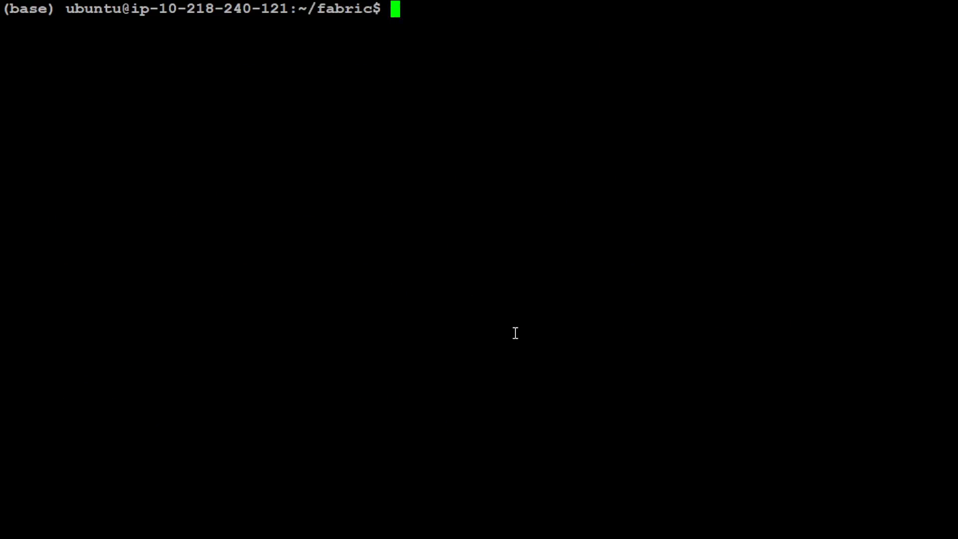
Step: Run fabric --setup and answer the OpenAI API key prompt
text(fabric --setup)
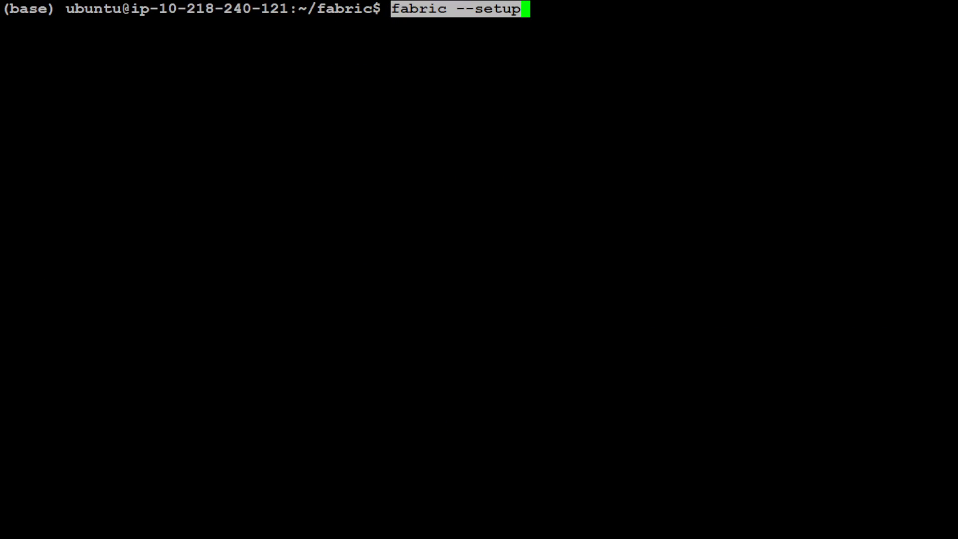
key(Return)
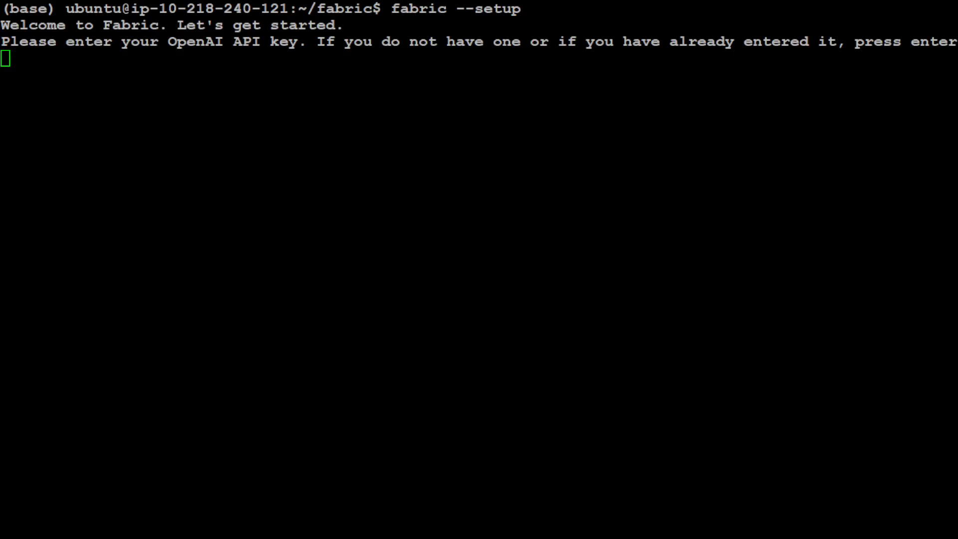
key(Return)
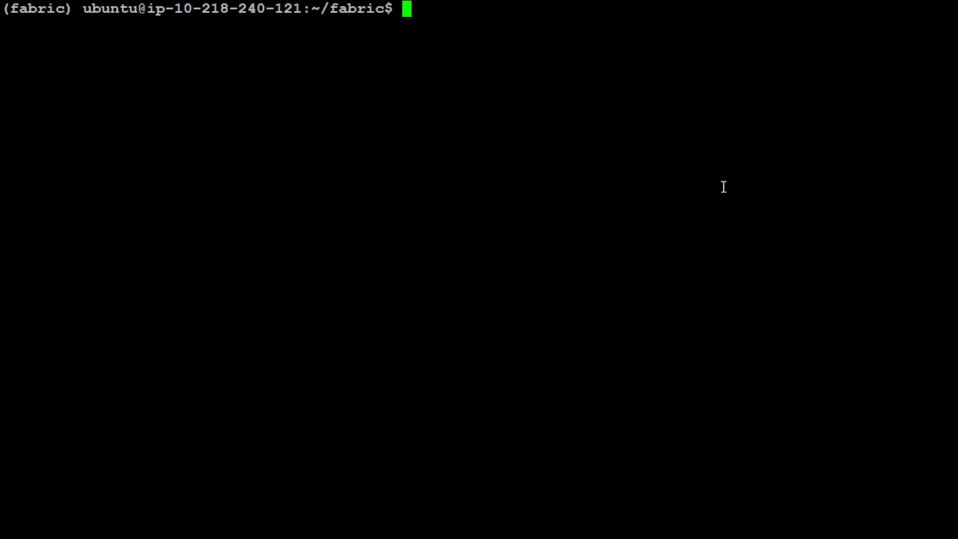
Step: Show Fabric's command options with fabric -h, then clear the screen
text(fabr)
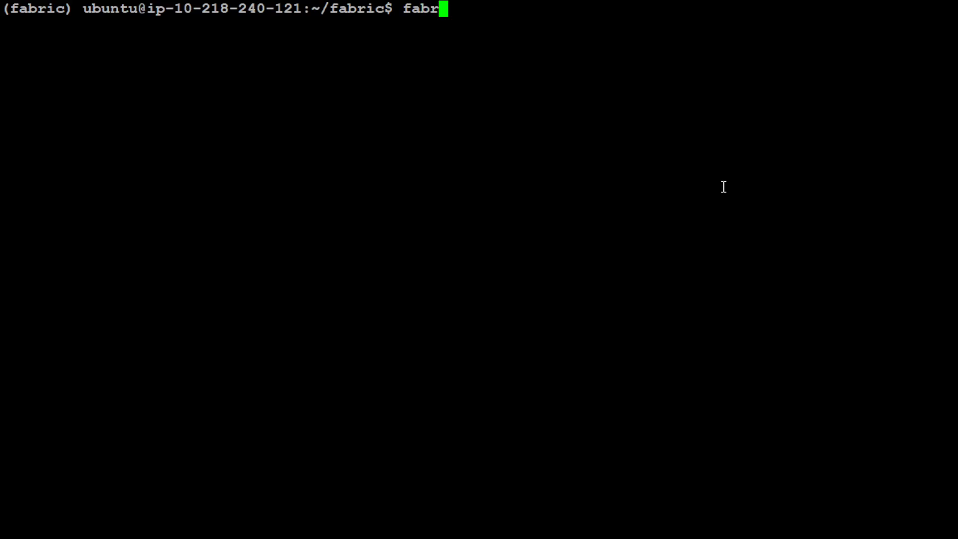
text(ic -h)
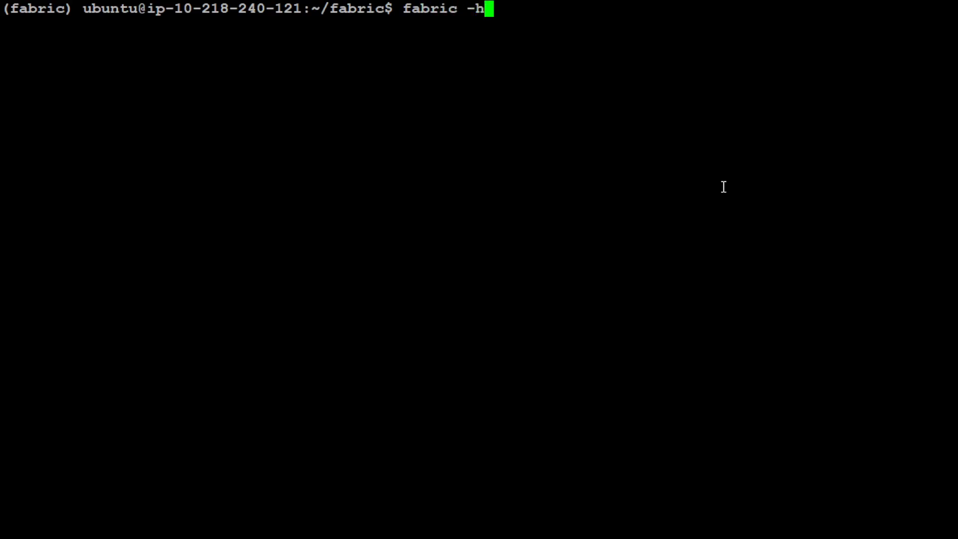
key(Return)
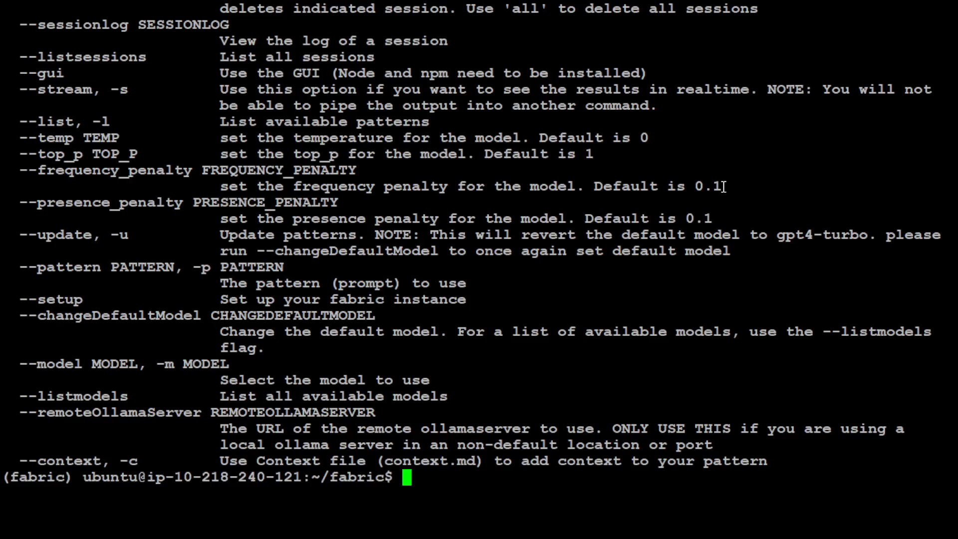
text(fab)
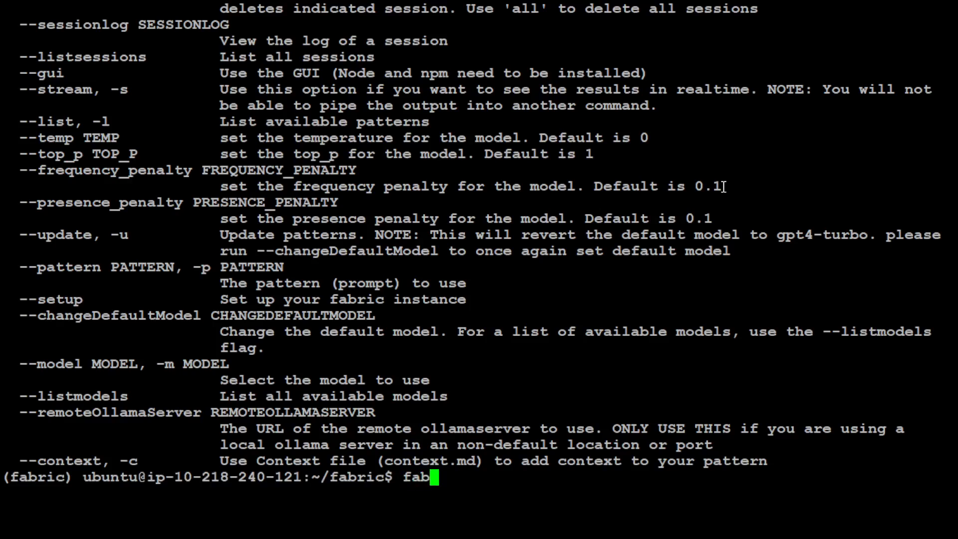
key(ctrl+l)
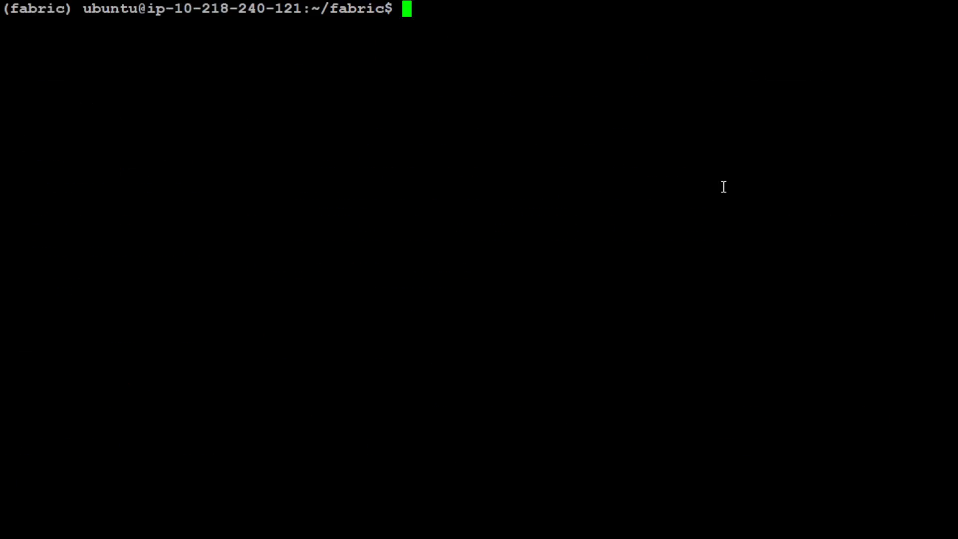
Step: List the models Fabric can use with fabric --listmodels, then clear the screen
text(fabric --listmodels)
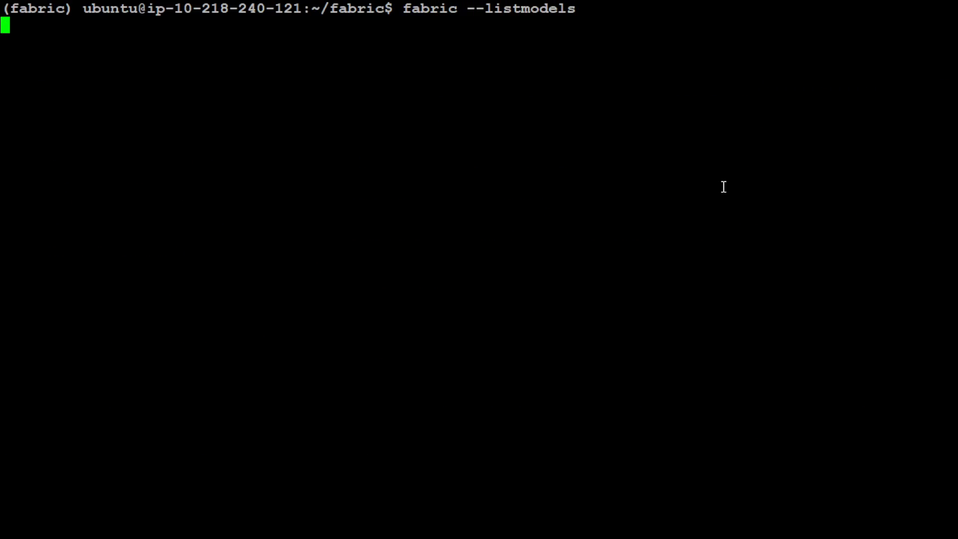
key(Return)
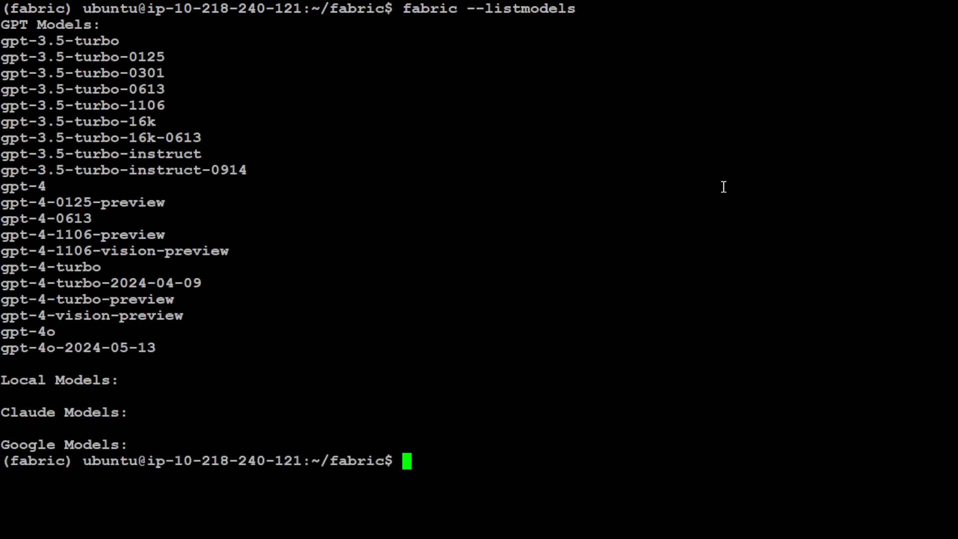
text(clear)
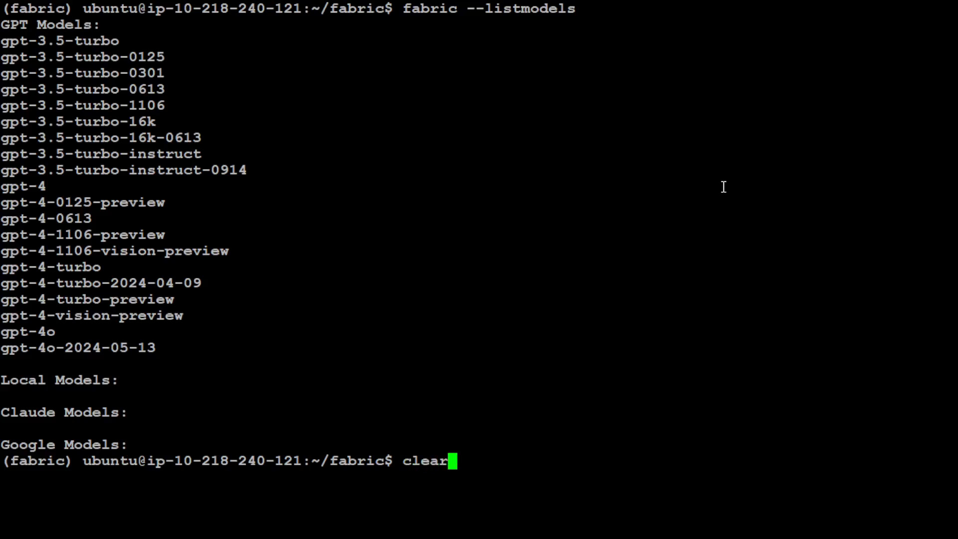
key(Return)
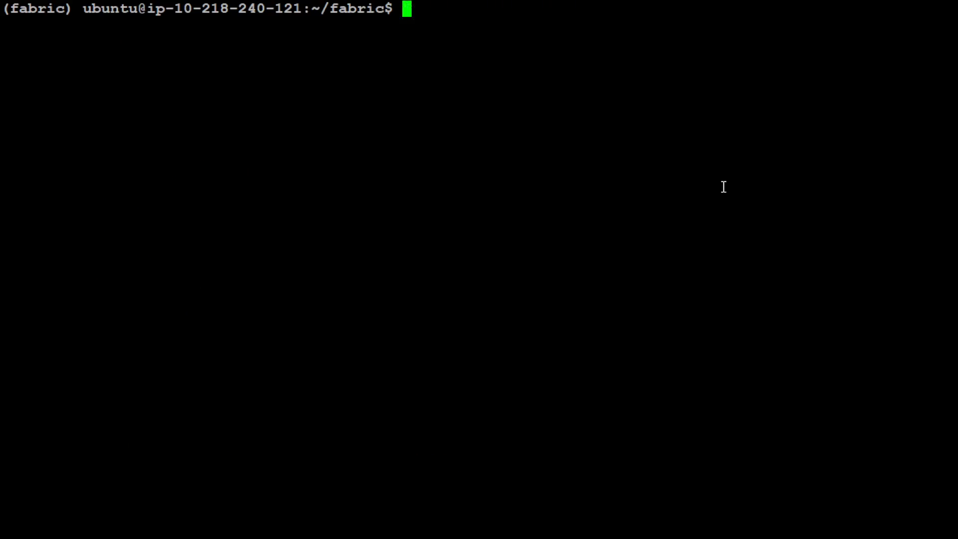
text(more my)
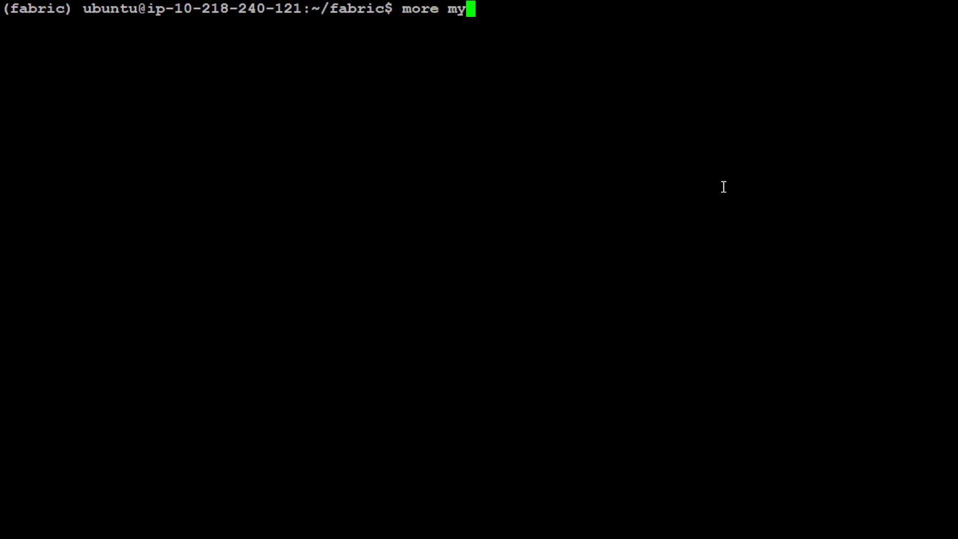
Step: Page through the contentment essay in mytext.txt with more, then clear the screen
text(text.txt)
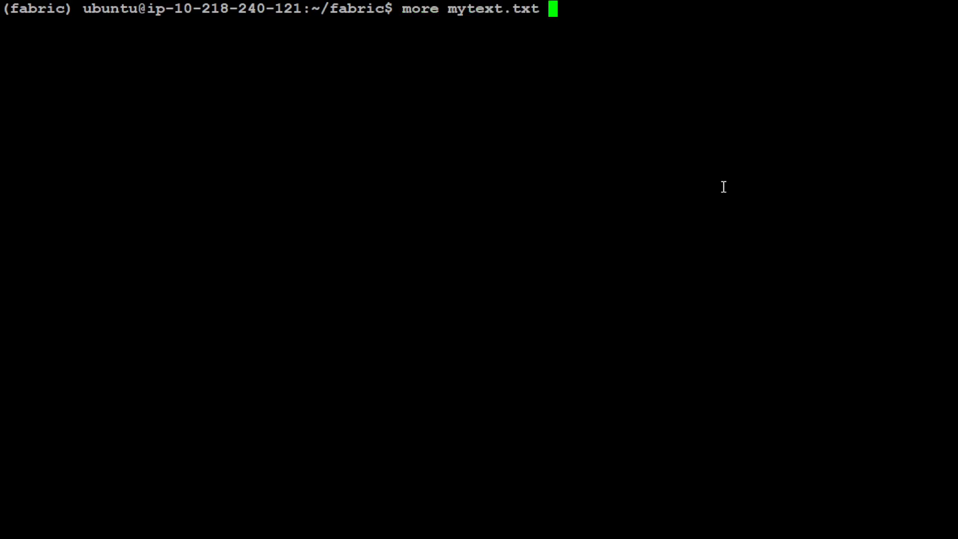
key(Return)
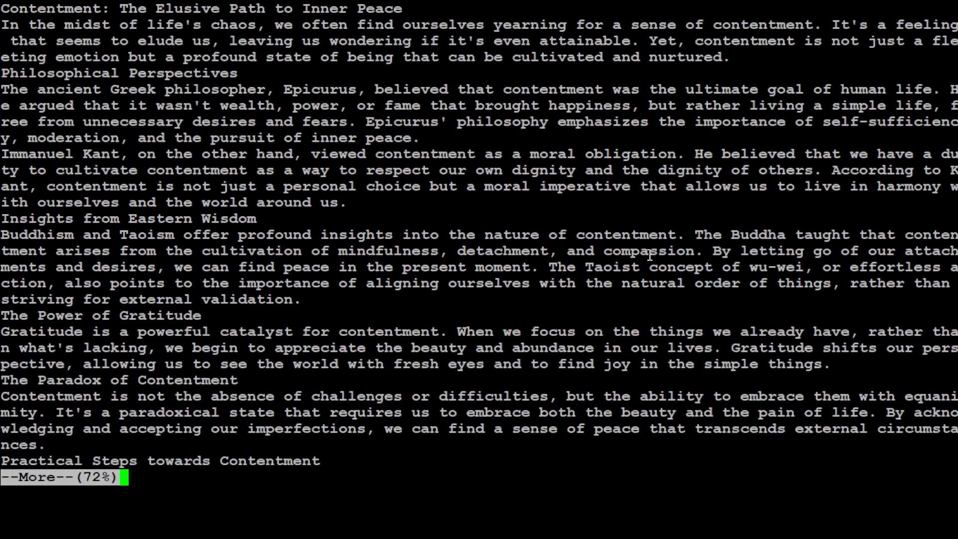
key(space)
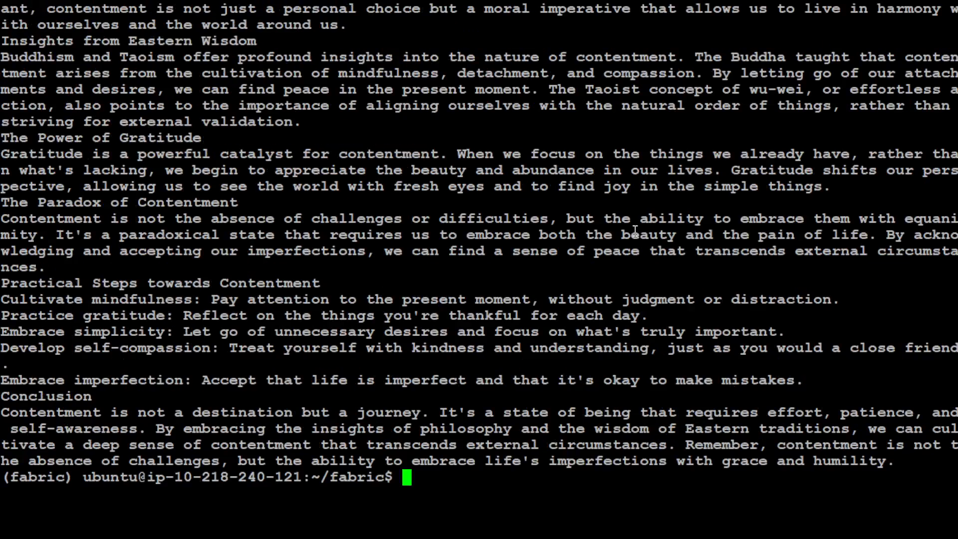
text(cl)
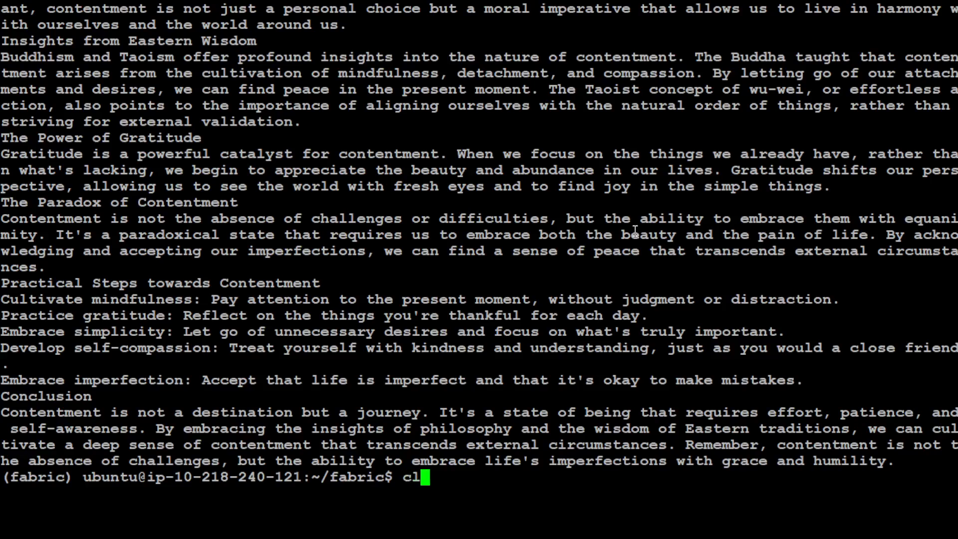
text(ear)
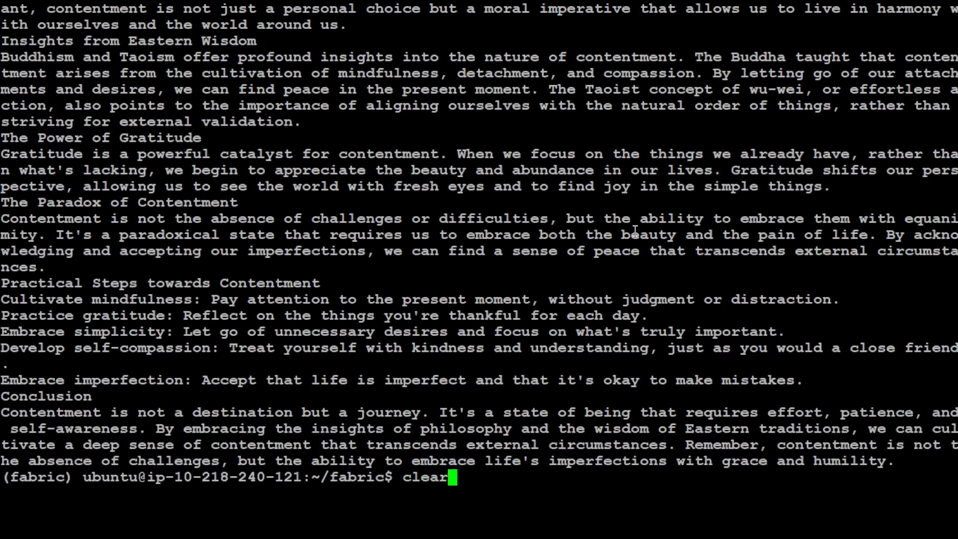
key(Return)
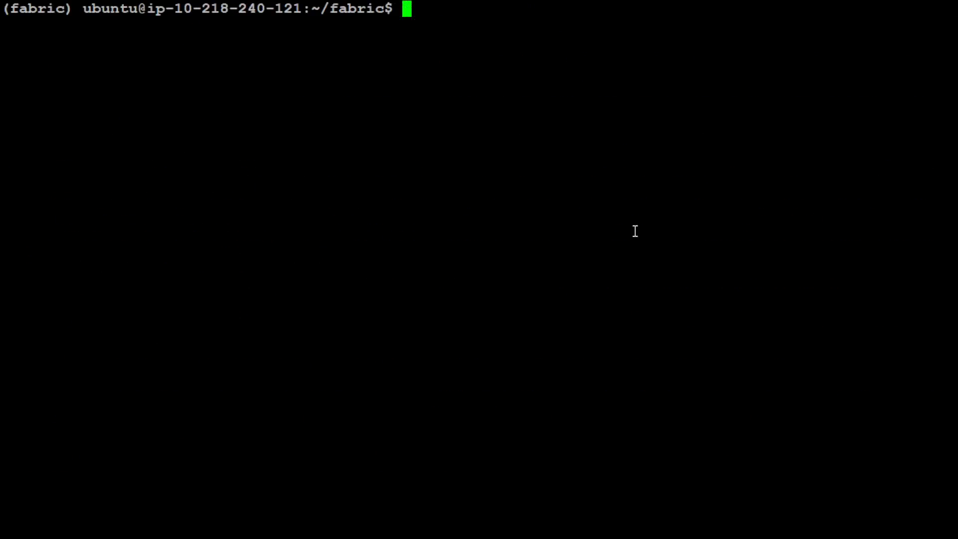
Step: Pipe mytext.txt into fabric --pattern summarize to produce its summary
text(cat mytext.txt | fabric --pattern summarize)
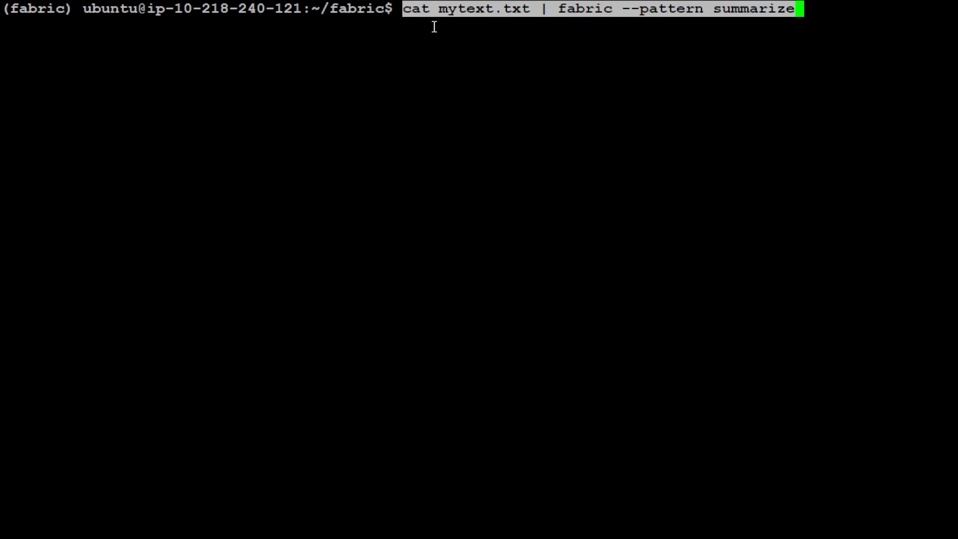
mouse_move(553, 42)
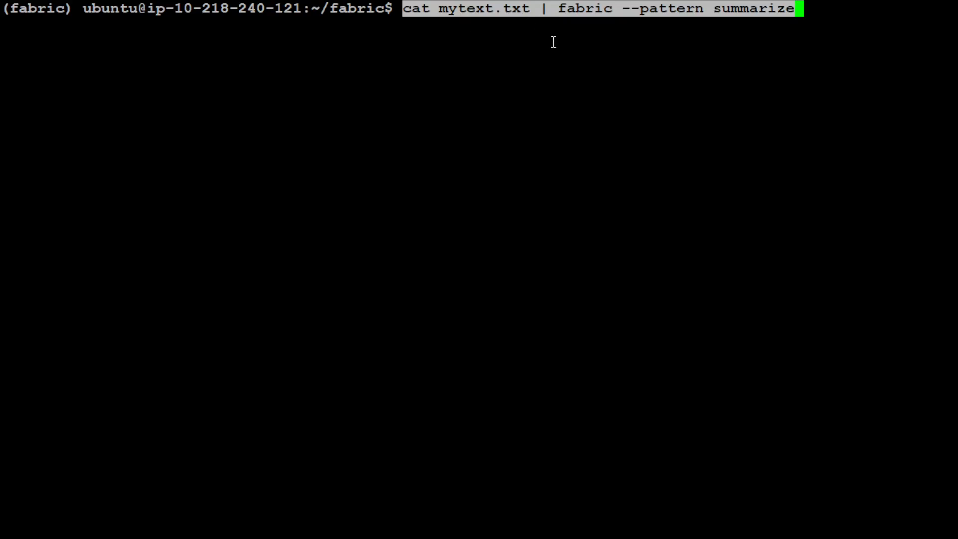
mouse_move(648, 23)
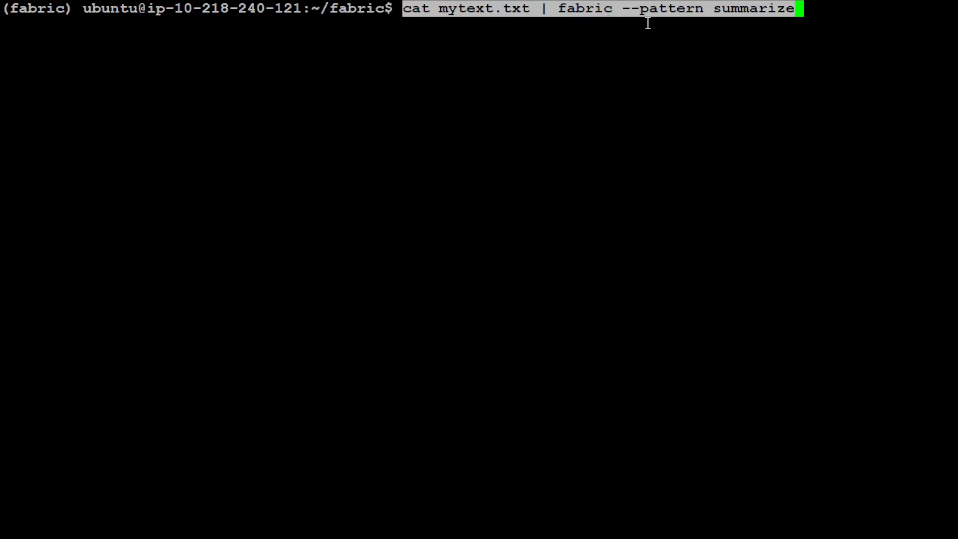
mouse_move(828, 24)
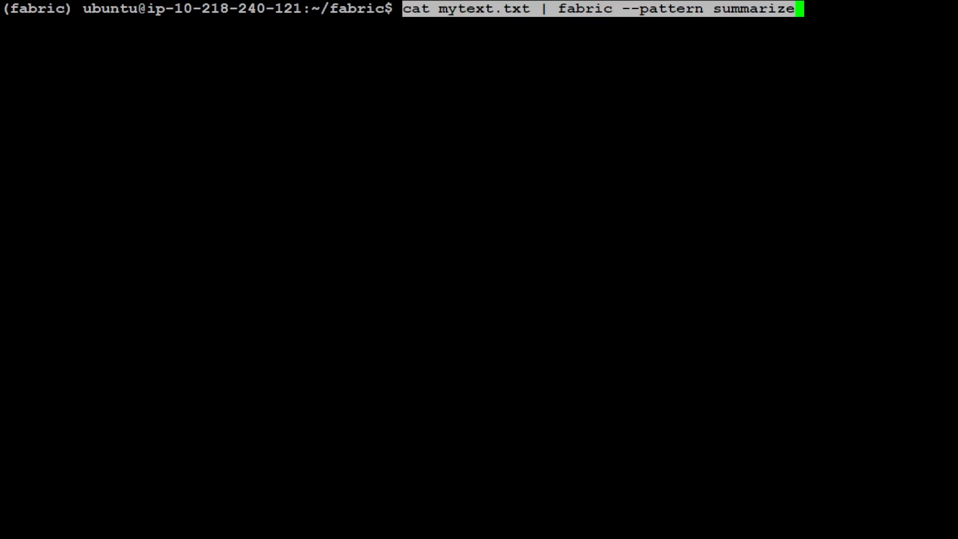
key(Return)
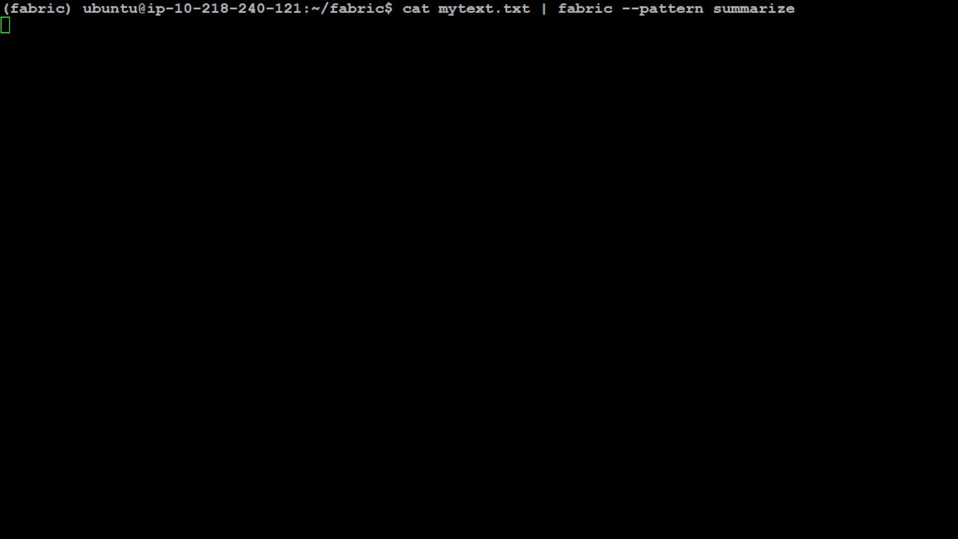
key(Return)
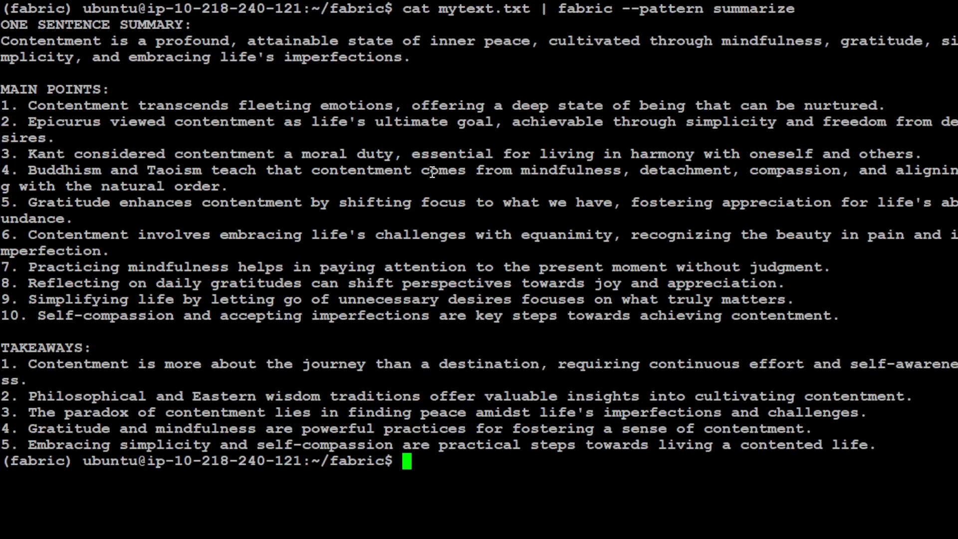
mouse_move(350, 195)
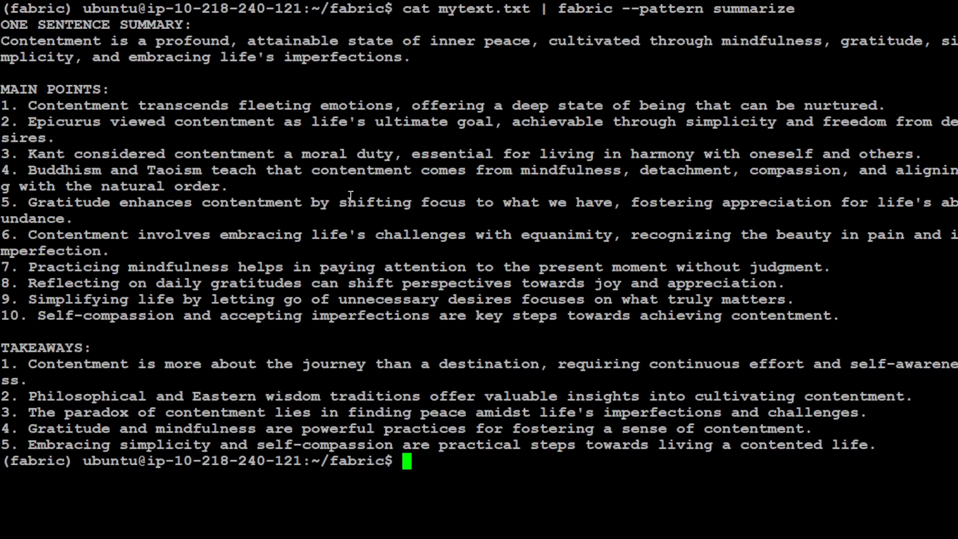
mouse_move(405, 372)
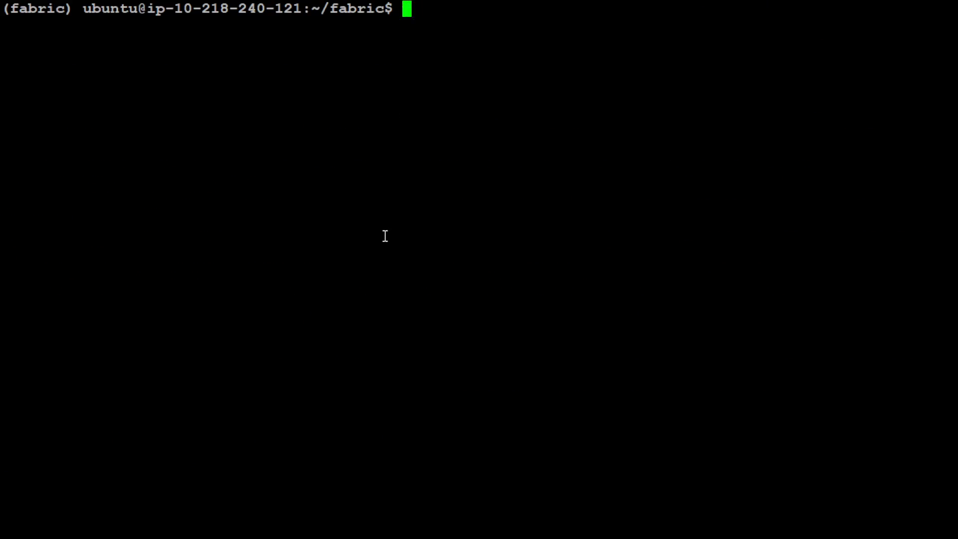
Step: Pipe mytext.txt into fabric --pattern extract_wisdom to generate its ideas, insights and quotes
text(cat mytext.txt | fabric --pattern extract_wisdom)
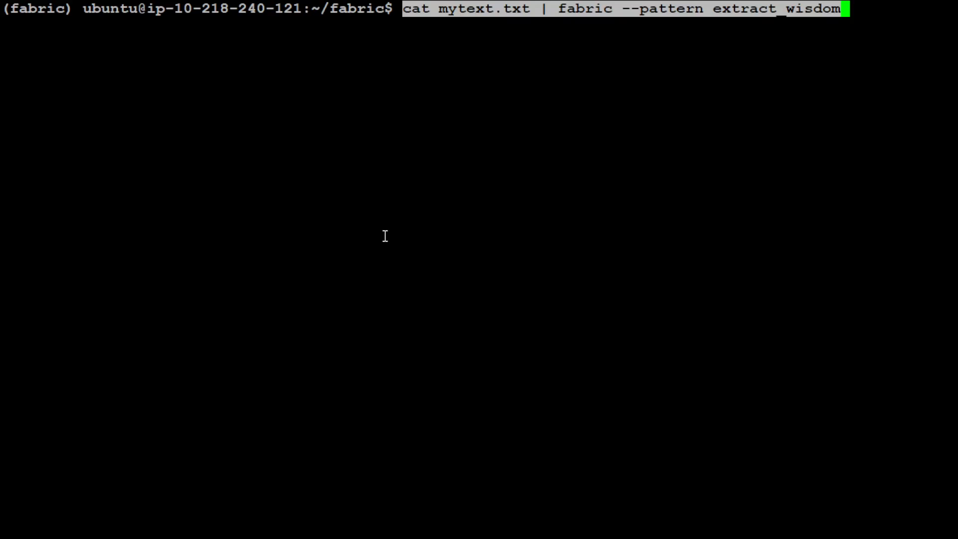
key(Return)
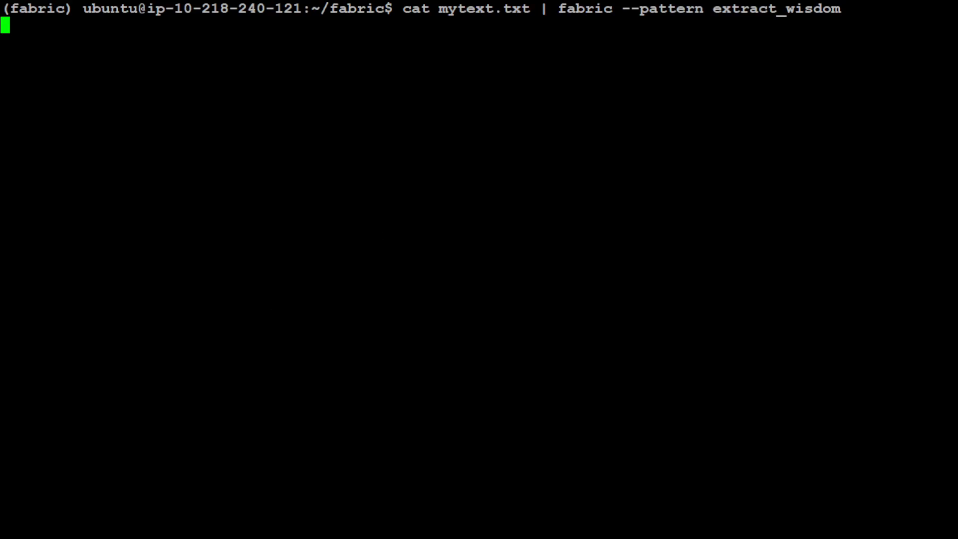
key(Return)
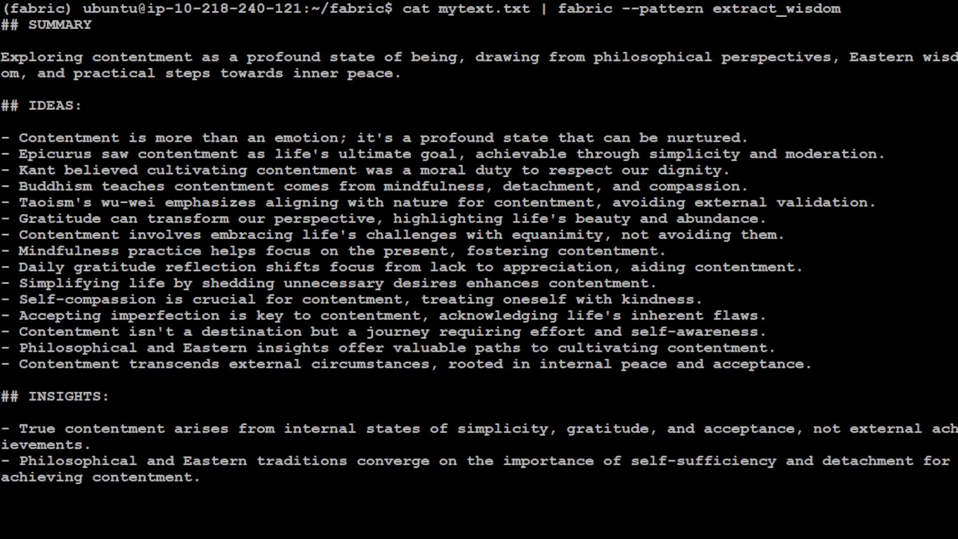
Step: Scroll through the extract_wisdom output's habits, facts, references and recommendations
scroll(down, 3)
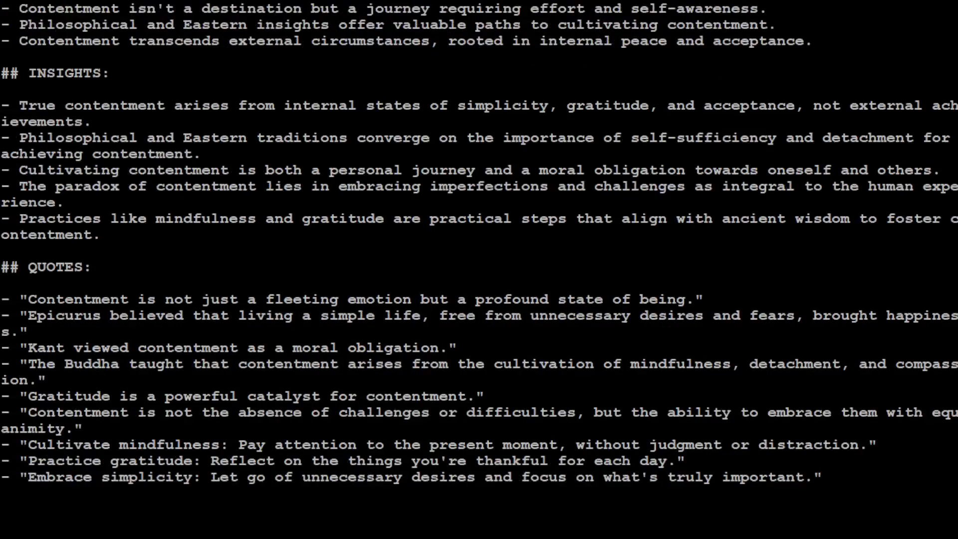
scroll(down, 3)
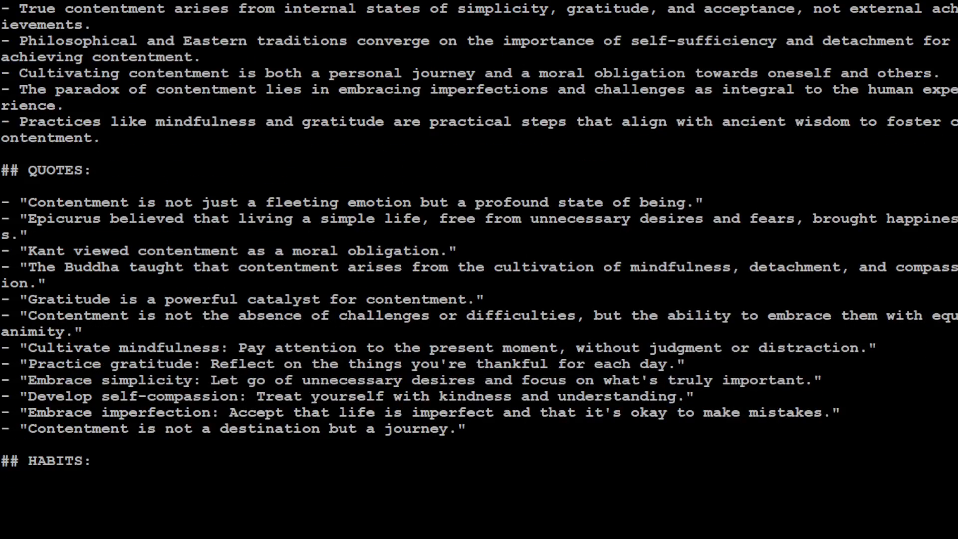
scroll(down, 3)
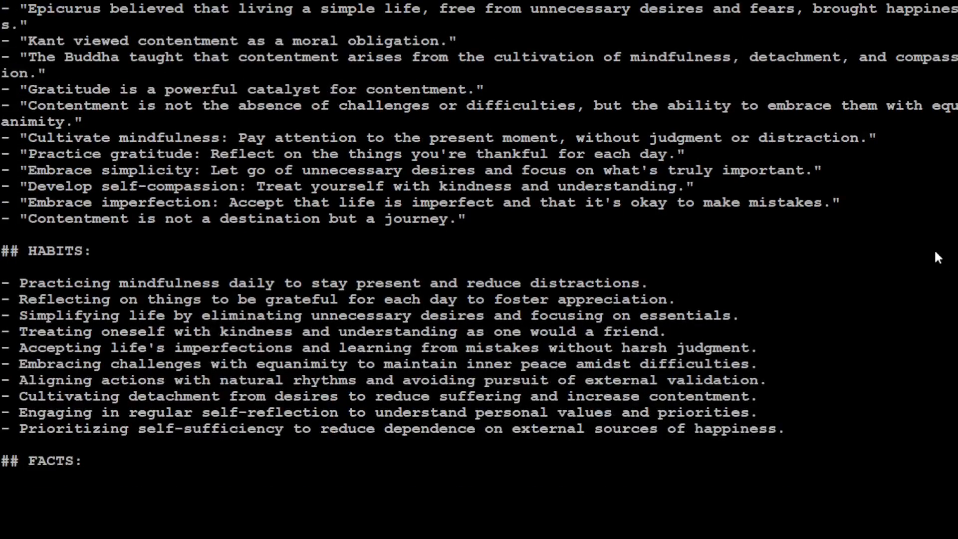
scroll(down, 3)
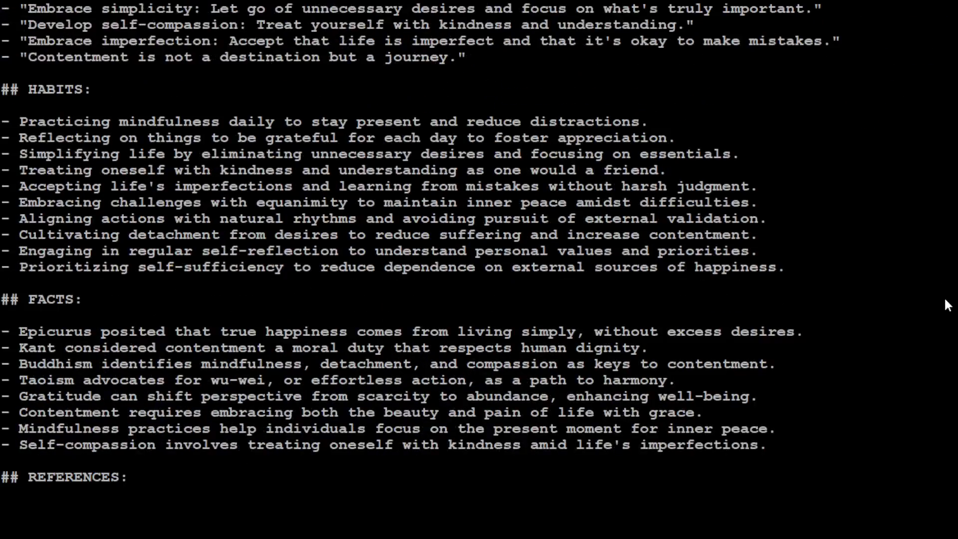
scroll(down, 3)
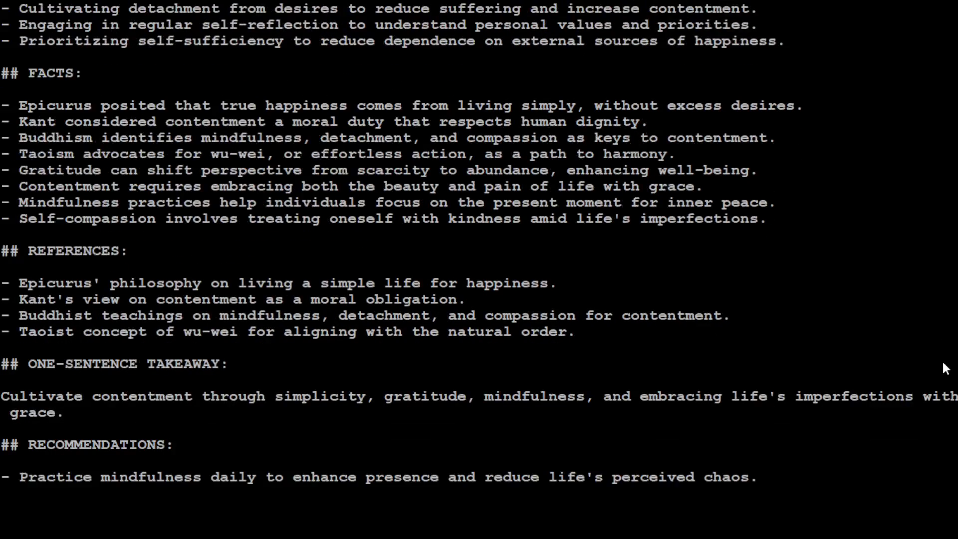
scroll(down, 3)
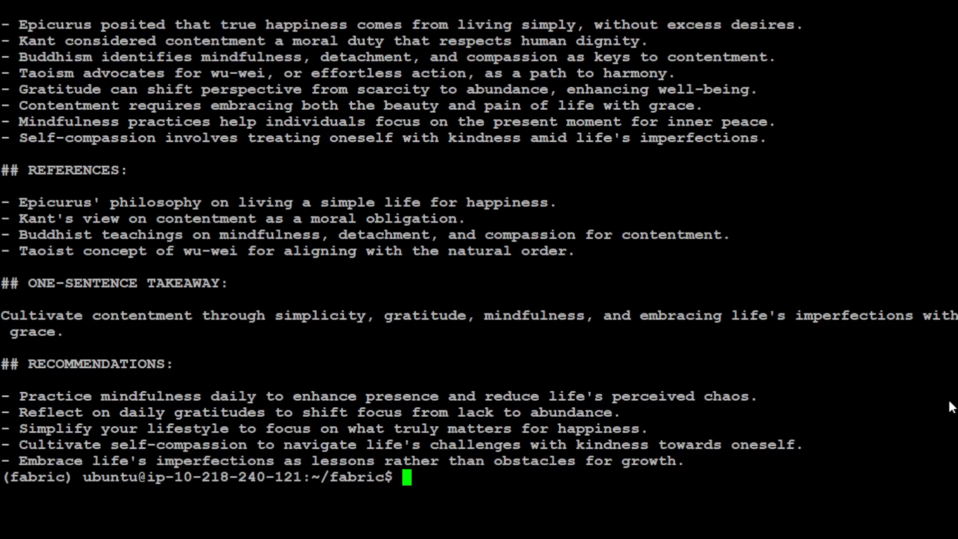
scroll(up, 3)
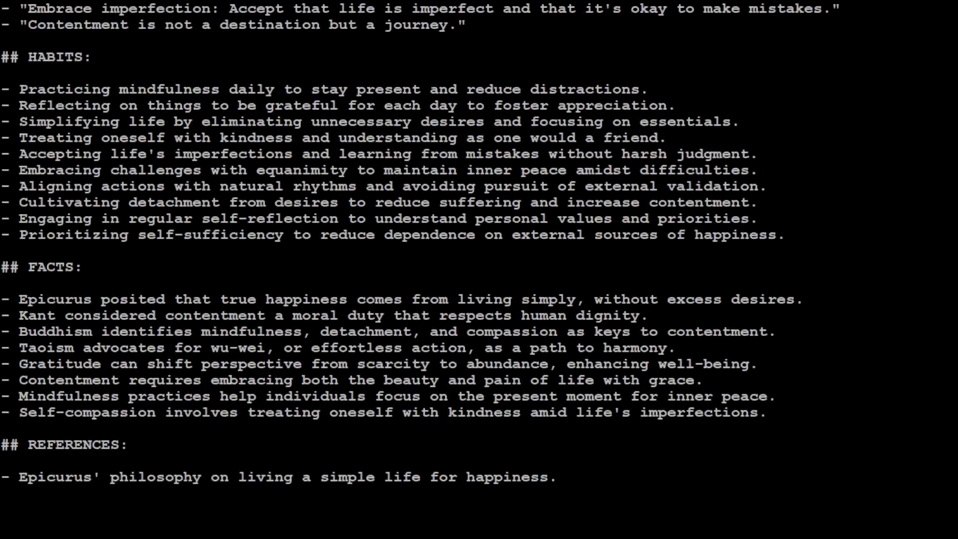
scroll(down, 3)
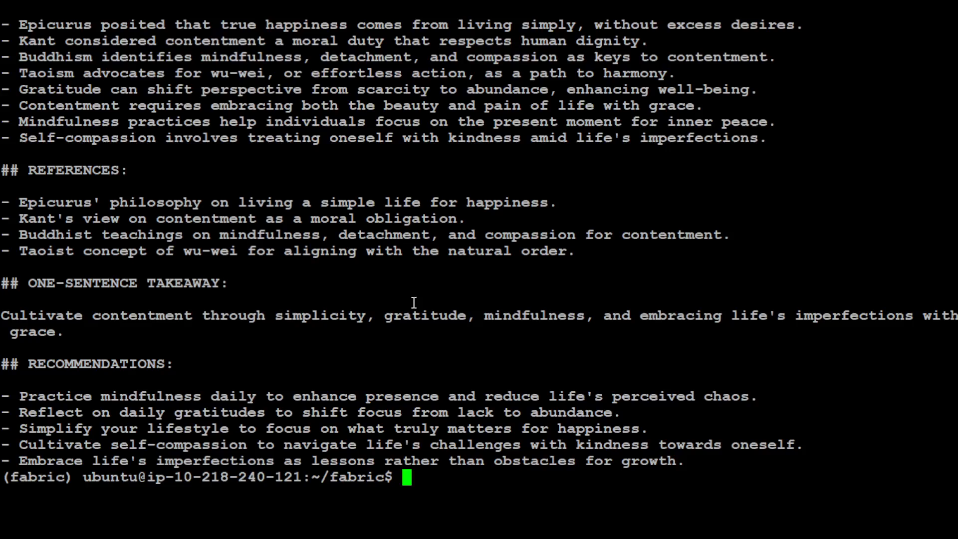
mouse_move(908, 251)
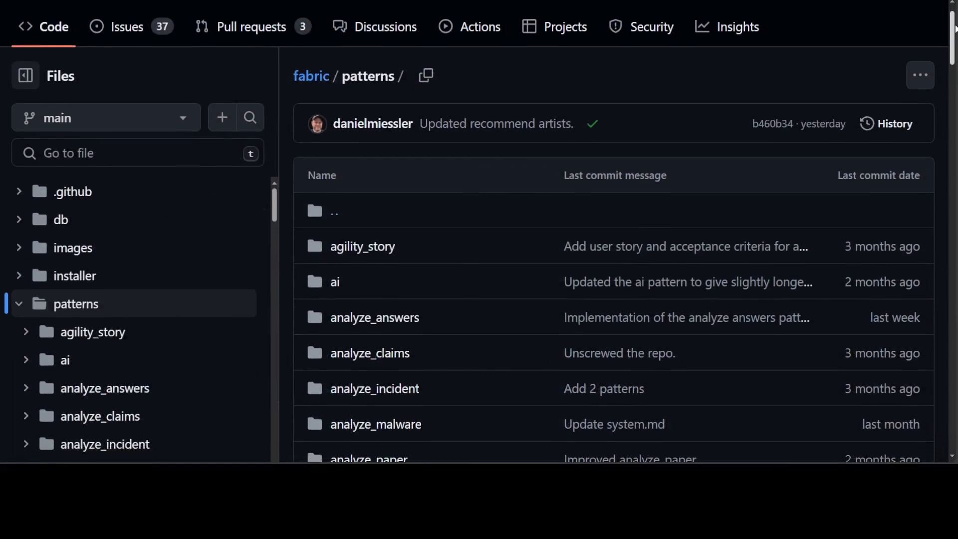
Step: Scroll through the fabric/patterns folder listing and the repository README to review the available patterns
scroll(down, 3)
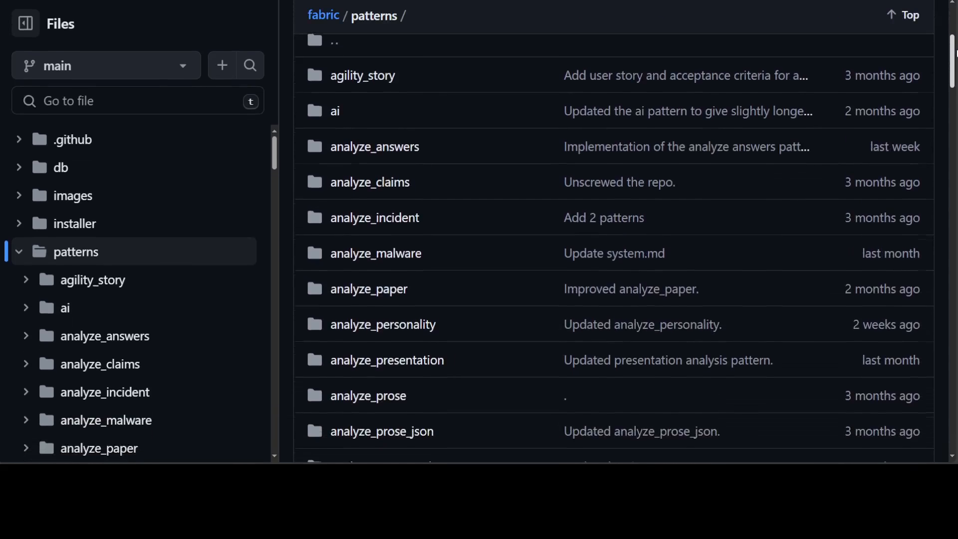
scroll(down, 3)
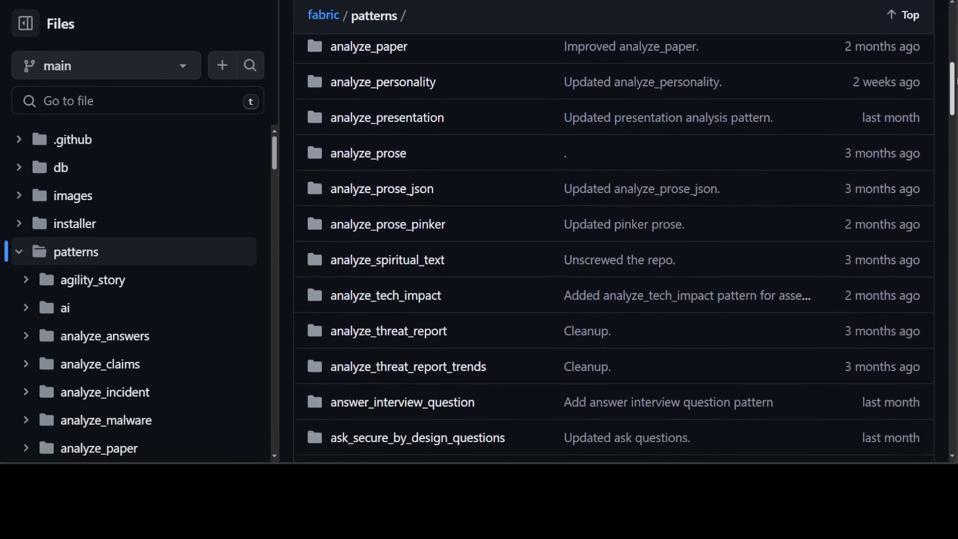
scroll(down, 3)
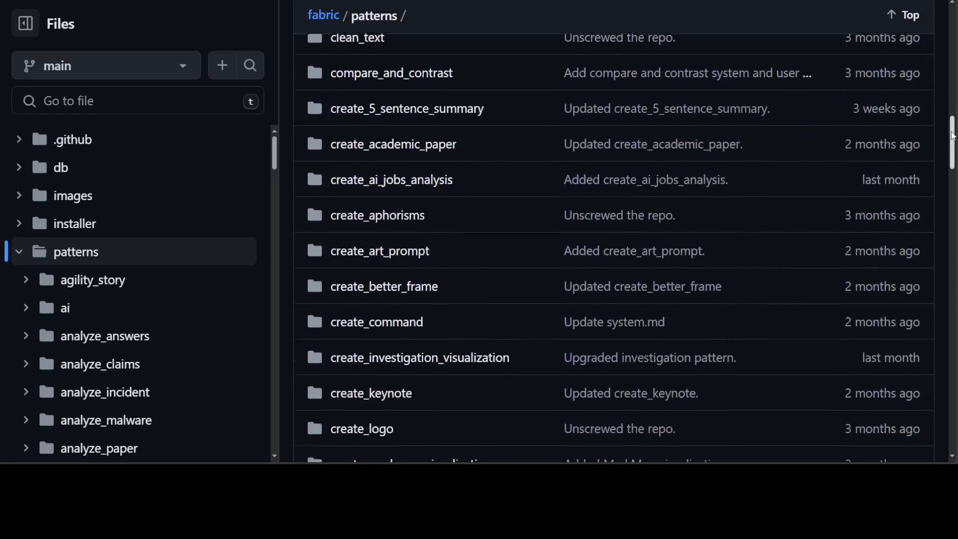
scroll(down, 3)
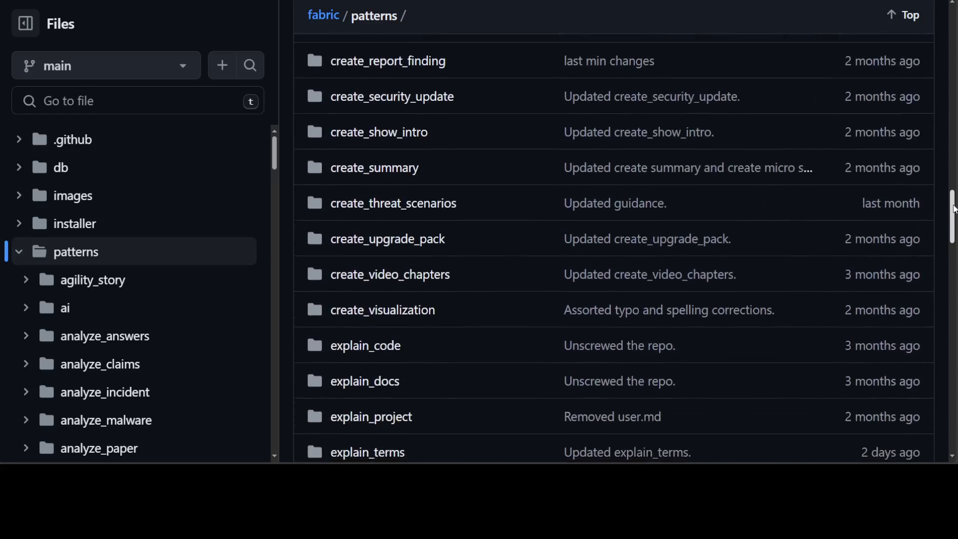
scroll(down, 3)
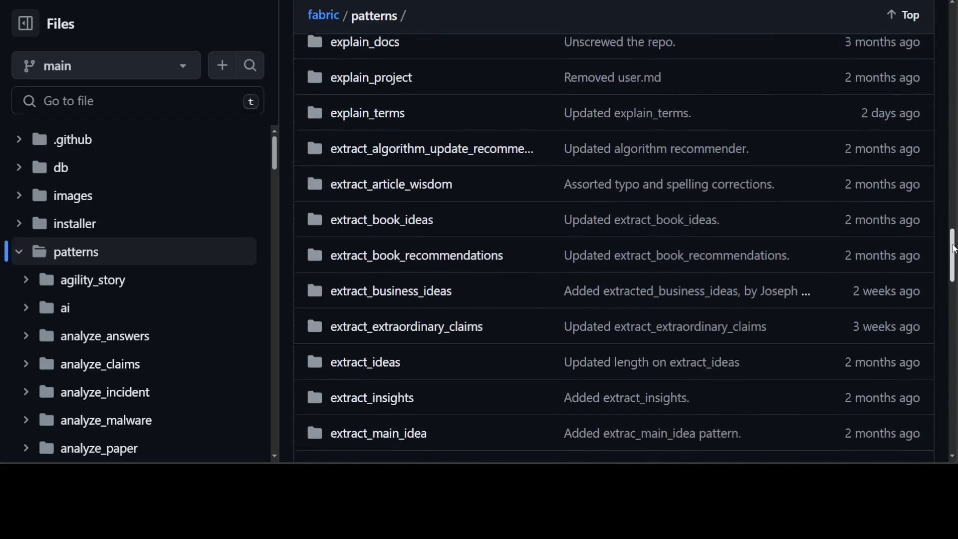
scroll(up, 3)
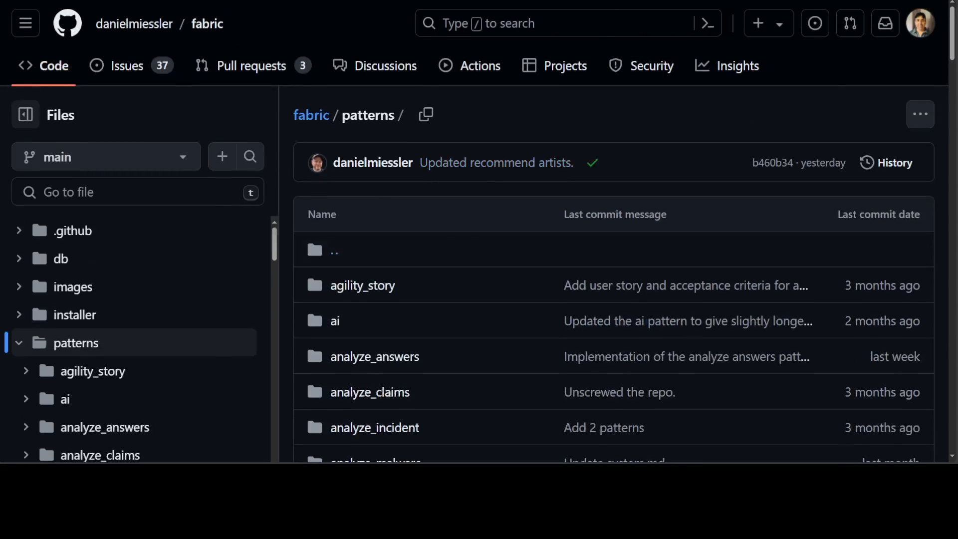
scroll(down, 3)
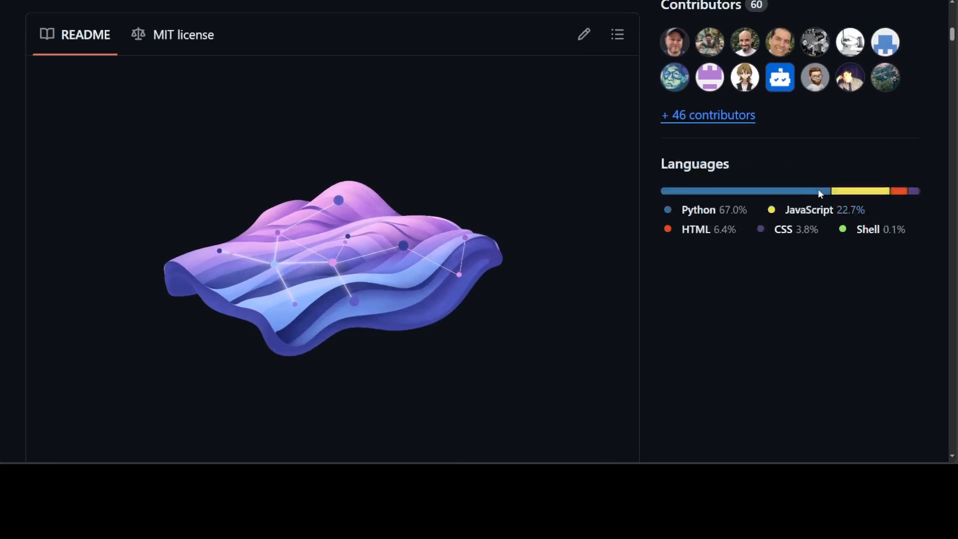
scroll(up, 3)
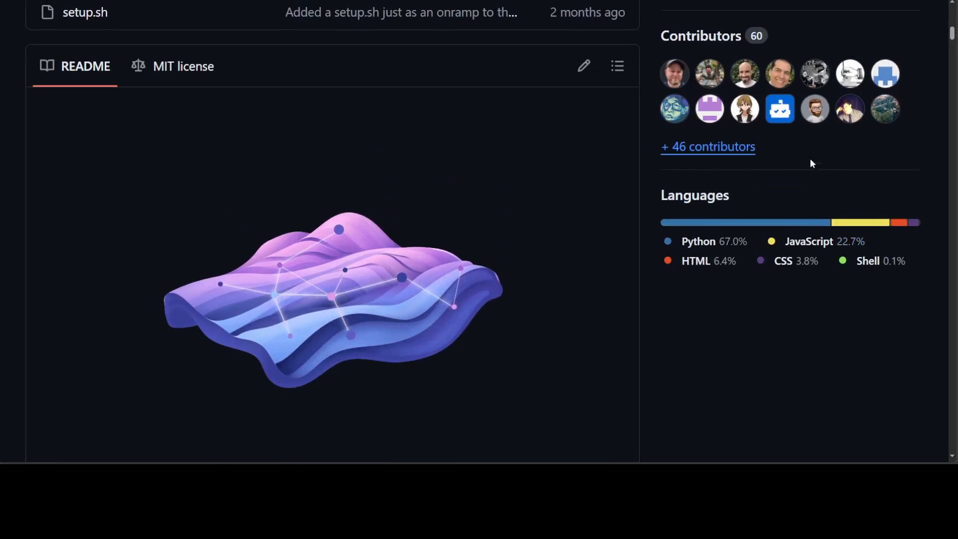
scroll(down, 3)
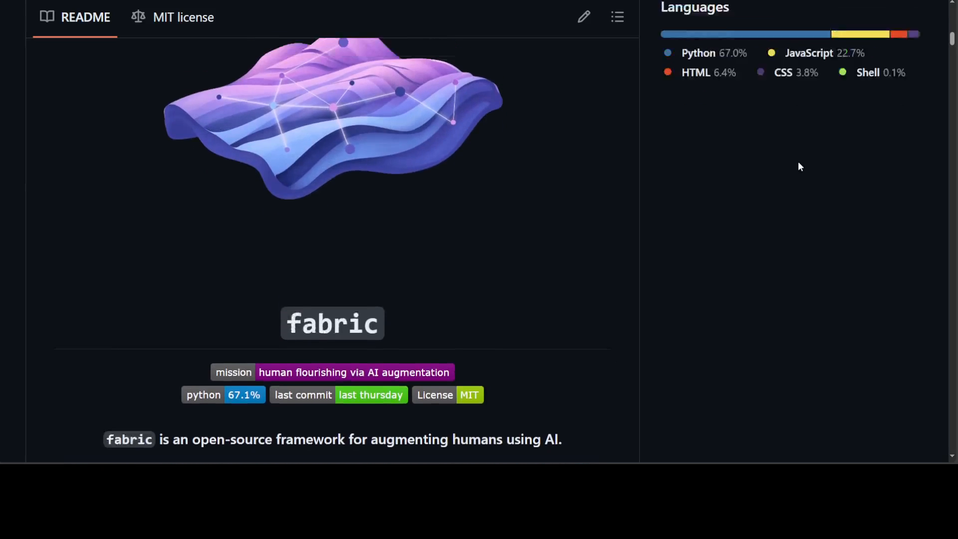
scroll(up, 3)
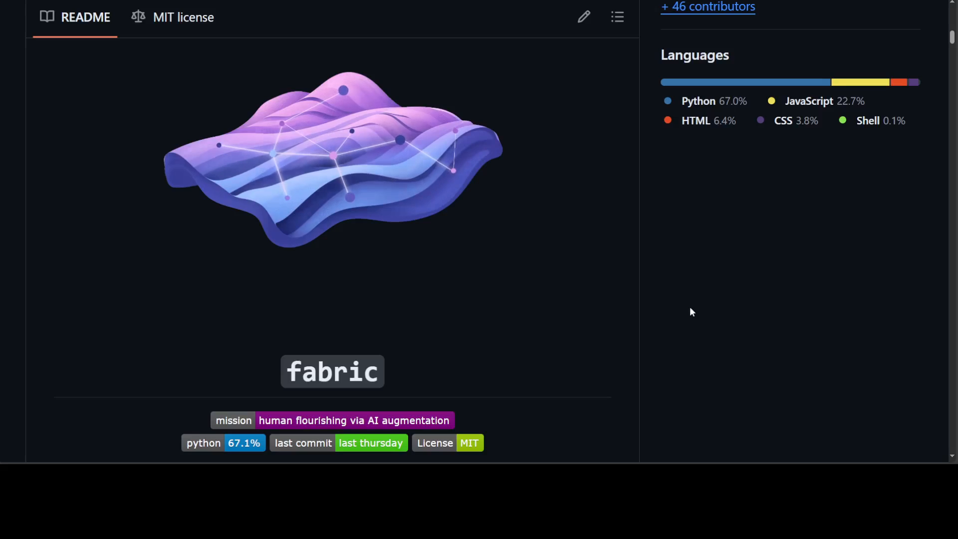
mouse_move(790, 218)
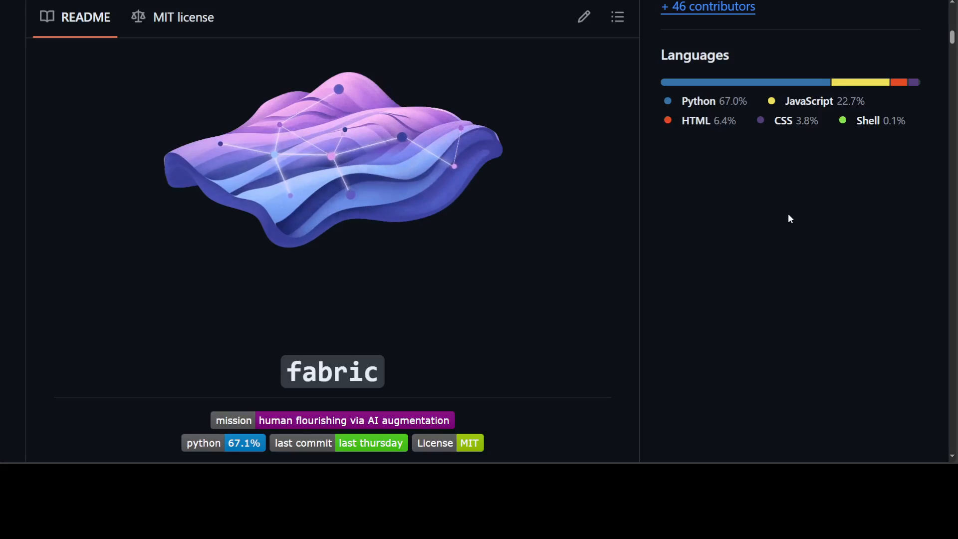
mouse_move(67, 323)
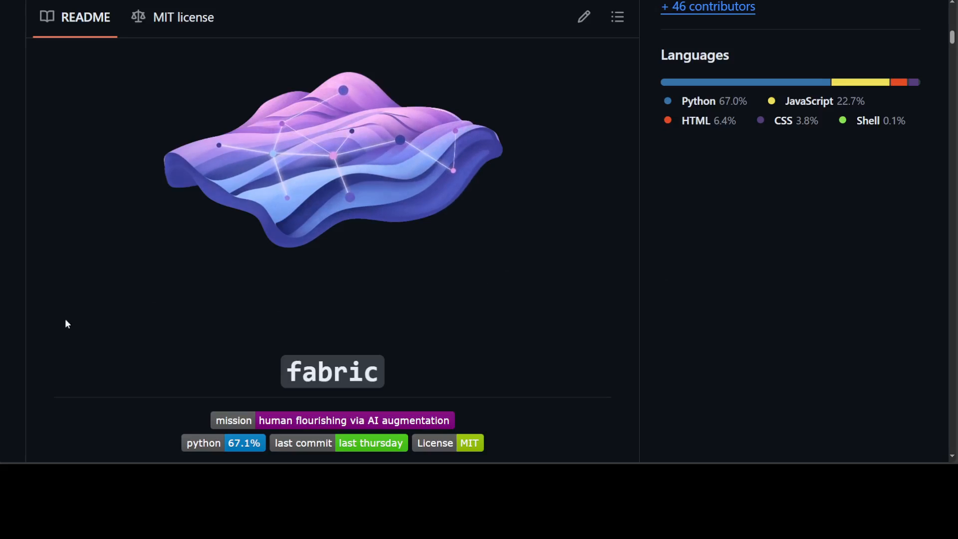